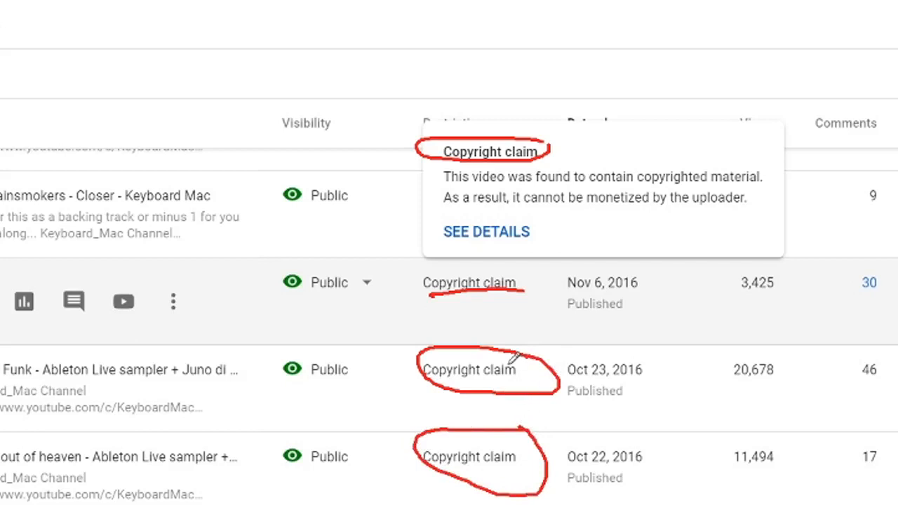
Open the Studio channel dashboard and scroll to the copyright claim notification
{"action": "left_click_drag", "start_coordinate": [334, 112], "coordinate": [572, 36]}
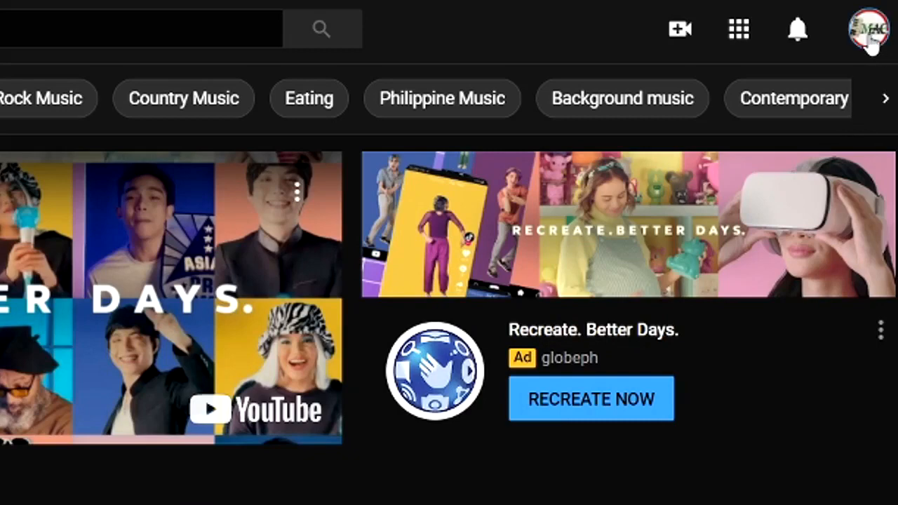
{"action": "left_click", "coordinate": [869, 28]}
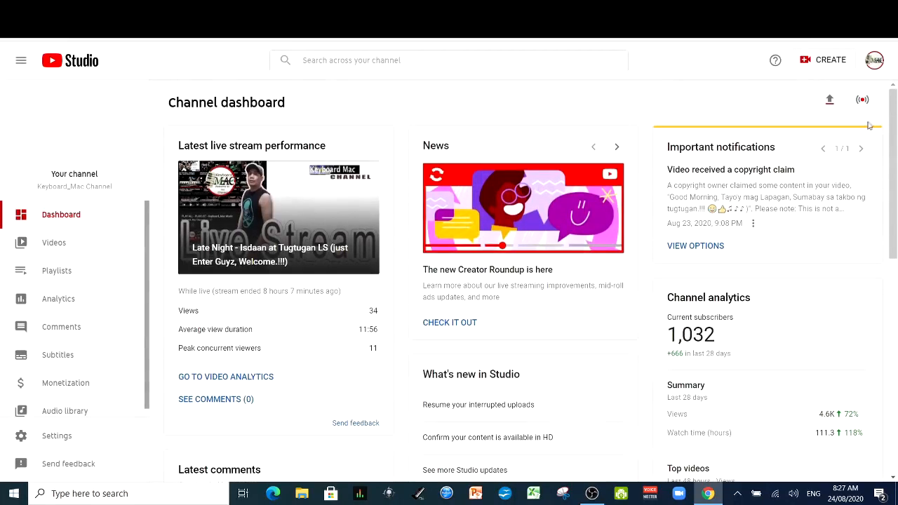
{"action": "scroll", "scroll_direction": "down", "scroll_amount": 3}
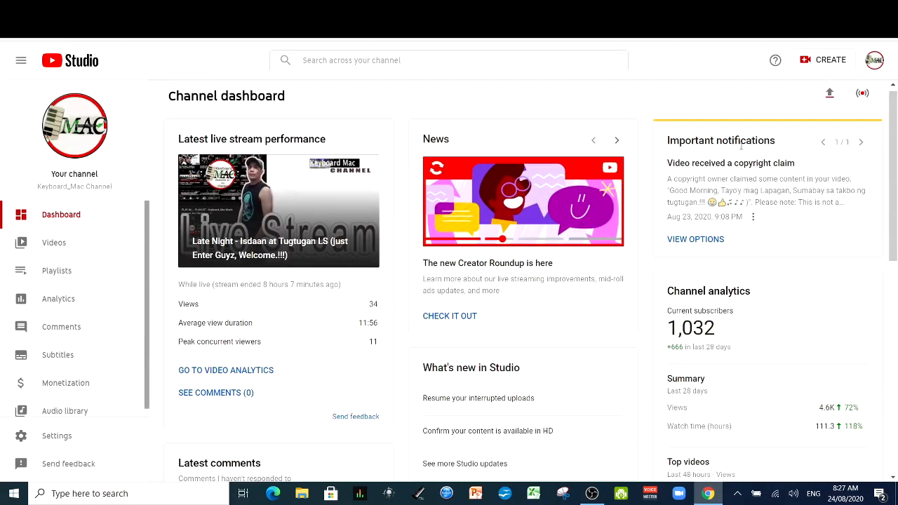
{"action": "mouse_move", "coordinate": [682, 173]}
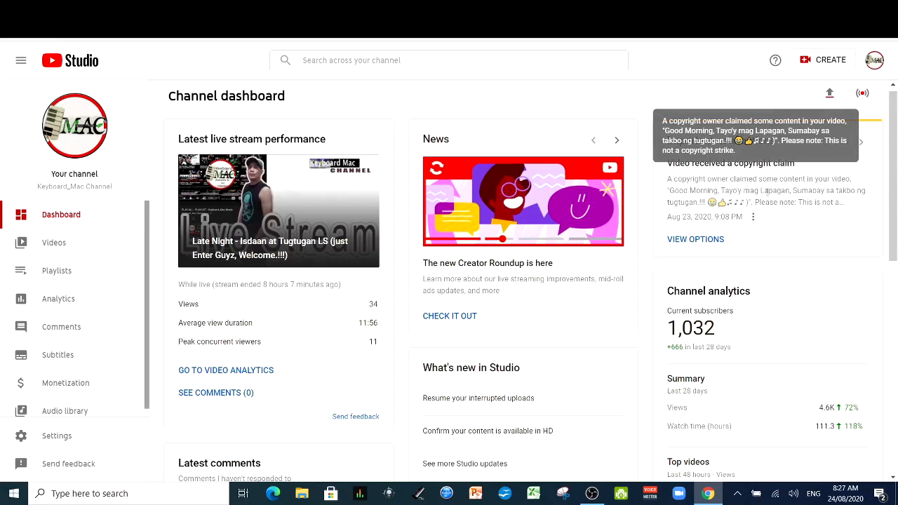
Open the channel's Videos list and show the Live tab with two claimed replays
{"action": "left_click", "coordinate": [53, 242]}
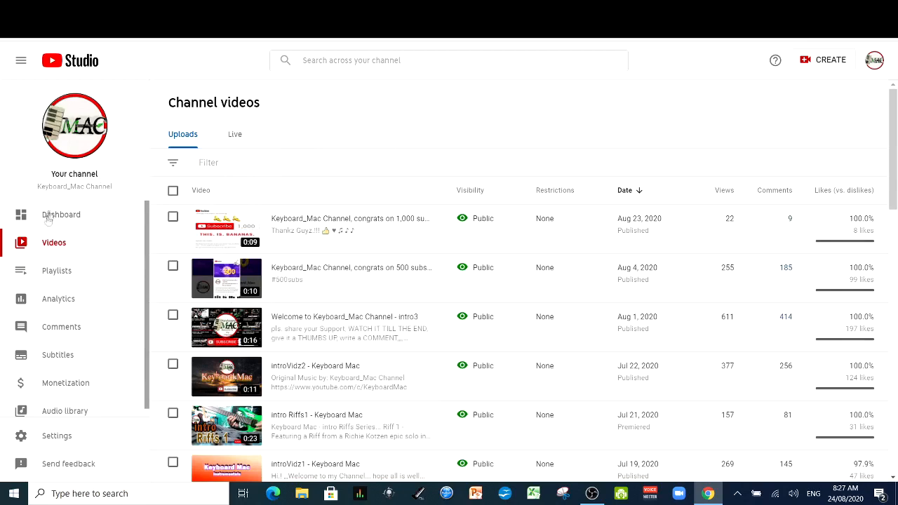
{"action": "left_click", "coordinate": [61, 215]}
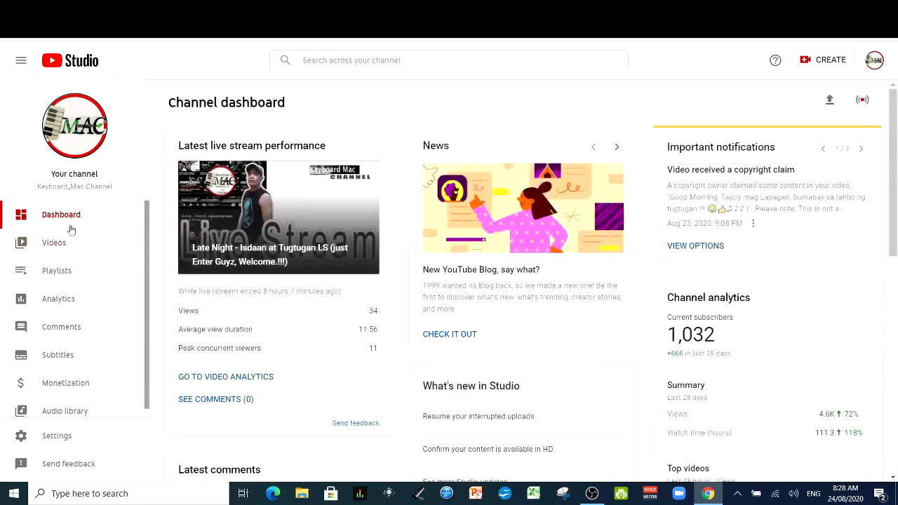
{"action": "mouse_move", "coordinate": [62, 250]}
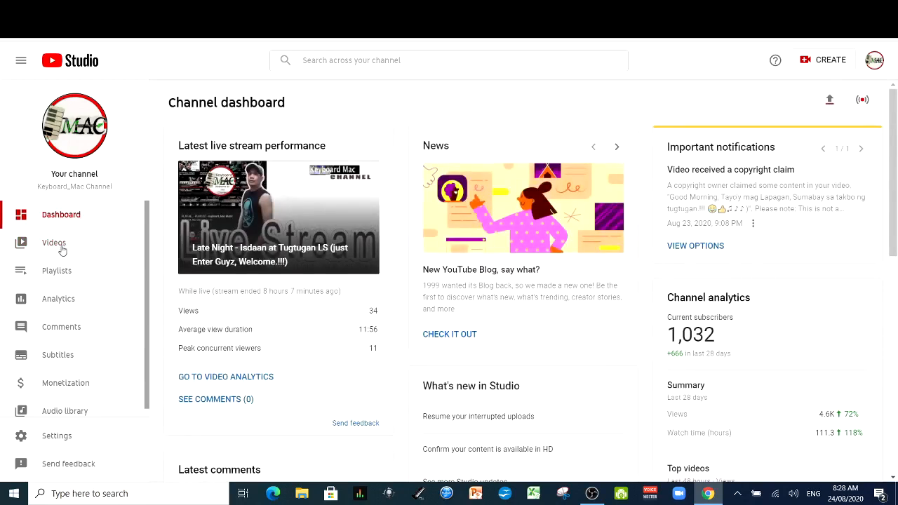
{"action": "left_click", "coordinate": [54, 242]}
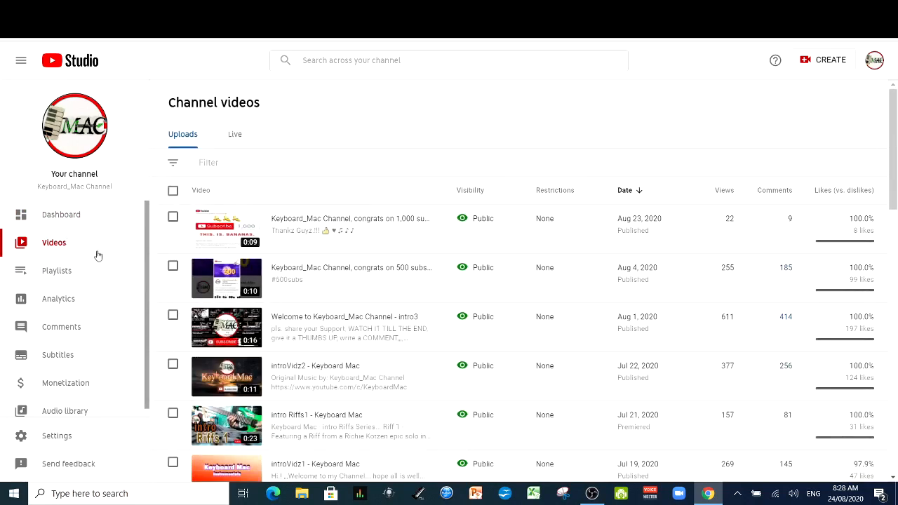
{"action": "mouse_move", "coordinate": [235, 140]}
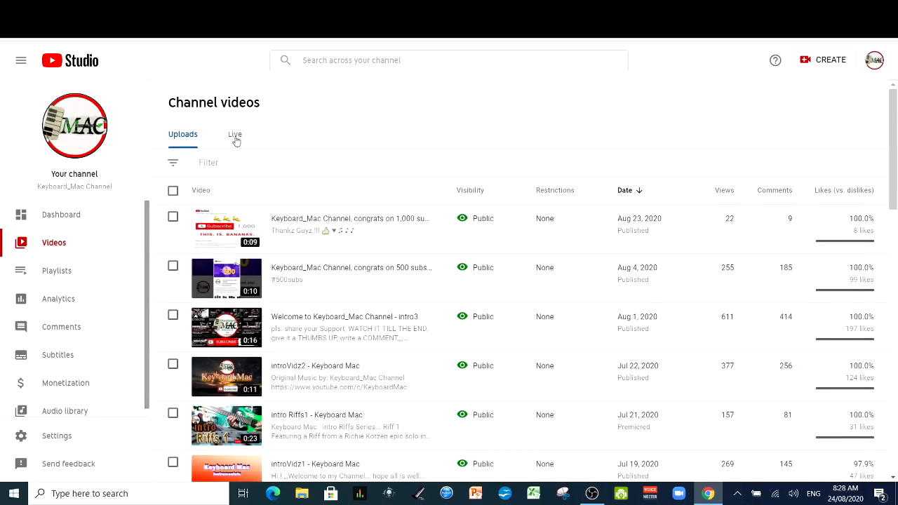
{"action": "left_click", "coordinate": [235, 134]}
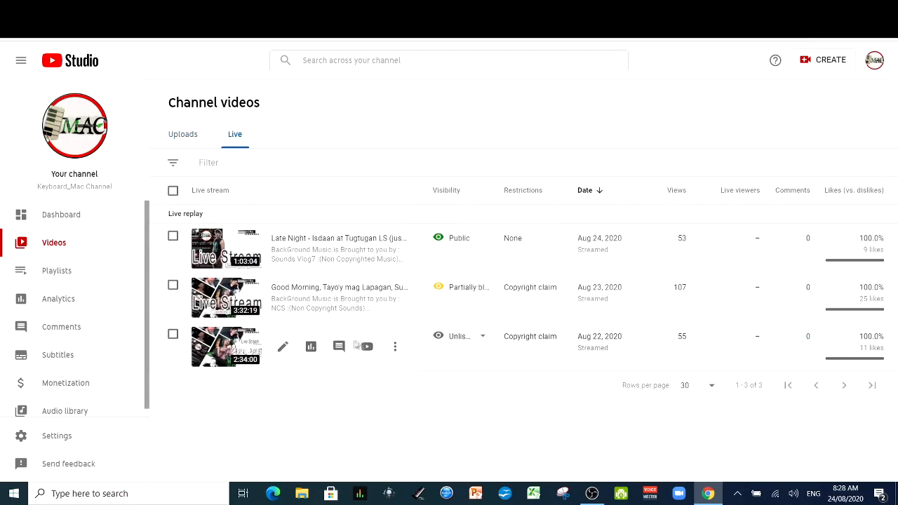
{"action": "mouse_move", "coordinate": [466, 344]}
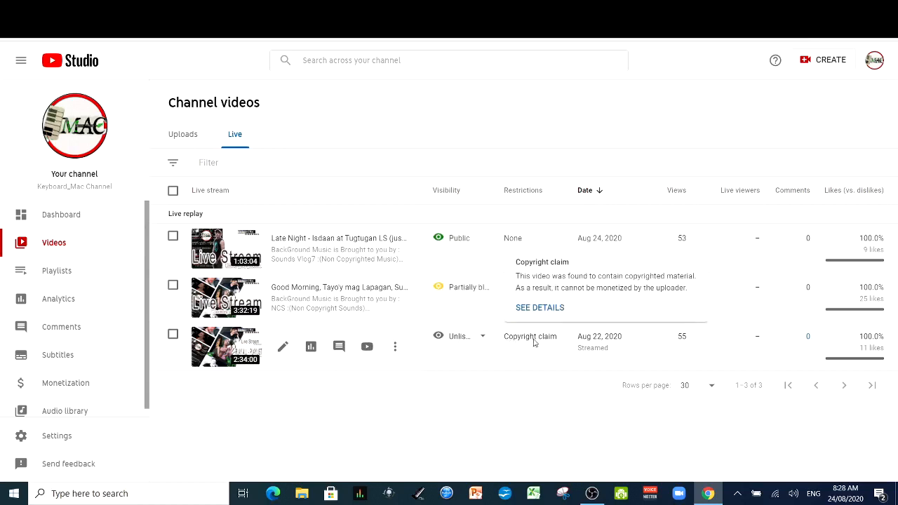
{"action": "mouse_move", "coordinate": [540, 336]}
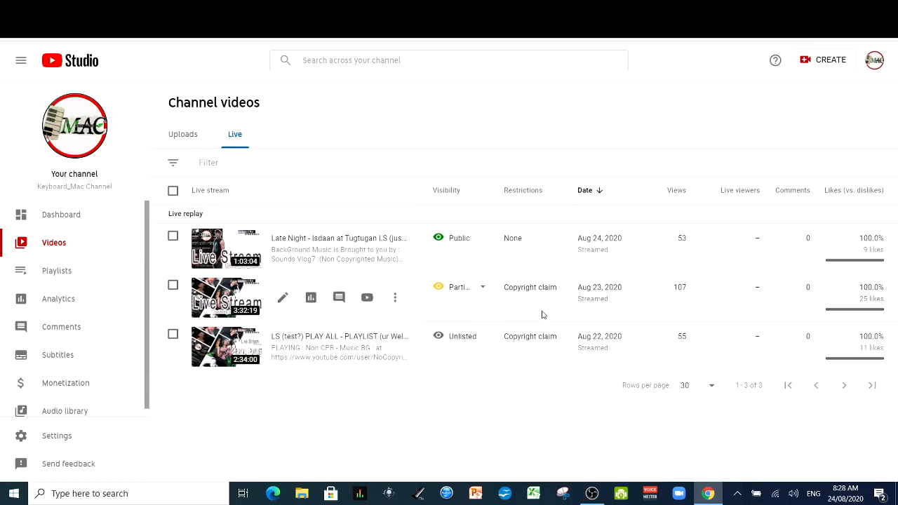
Open the Aug 22 stream's copyright summary and review the Uptown Funk claim
{"action": "left_click", "coordinate": [531, 336]}
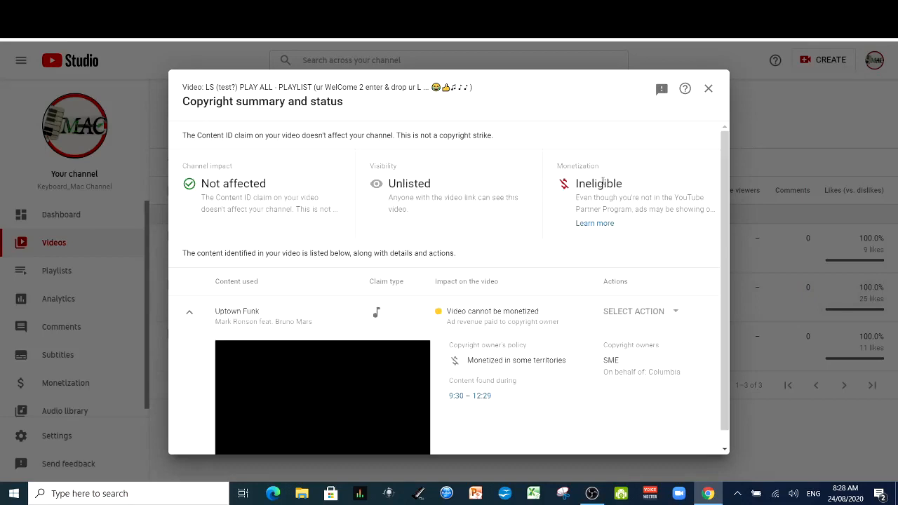
{"action": "mouse_move", "coordinate": [220, 204]}
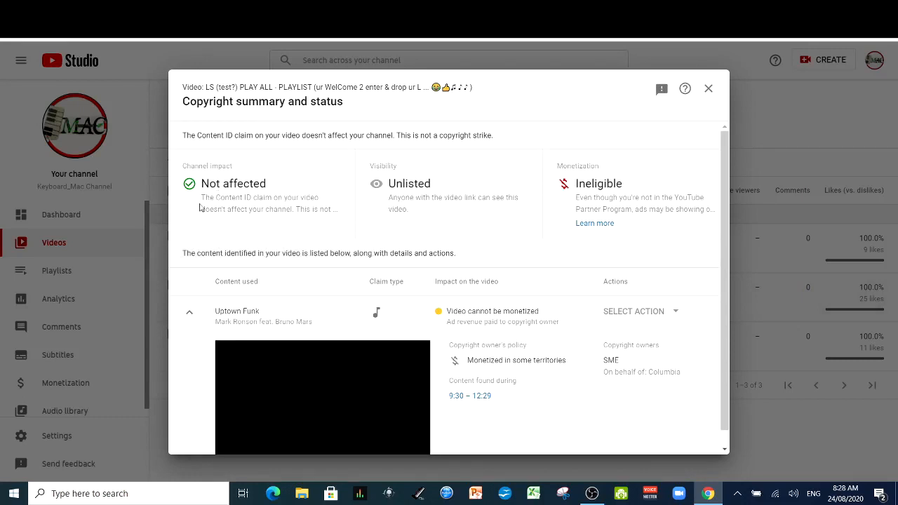
{"action": "mouse_move", "coordinate": [207, 208]}
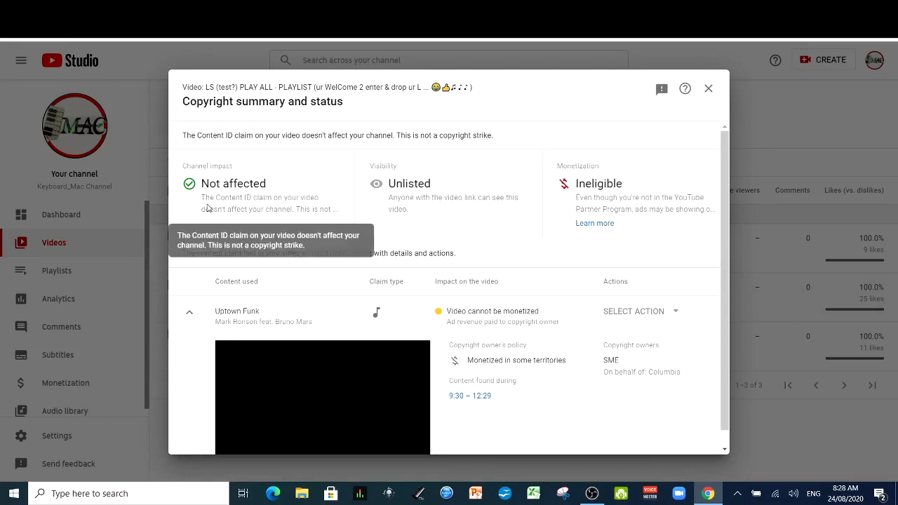
{"action": "mouse_move", "coordinate": [229, 221]}
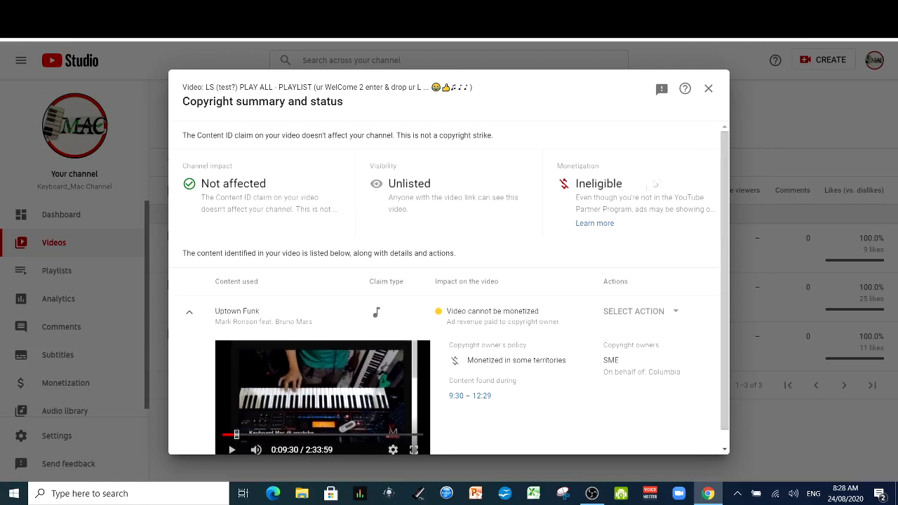
{"action": "mouse_move", "coordinate": [385, 188]}
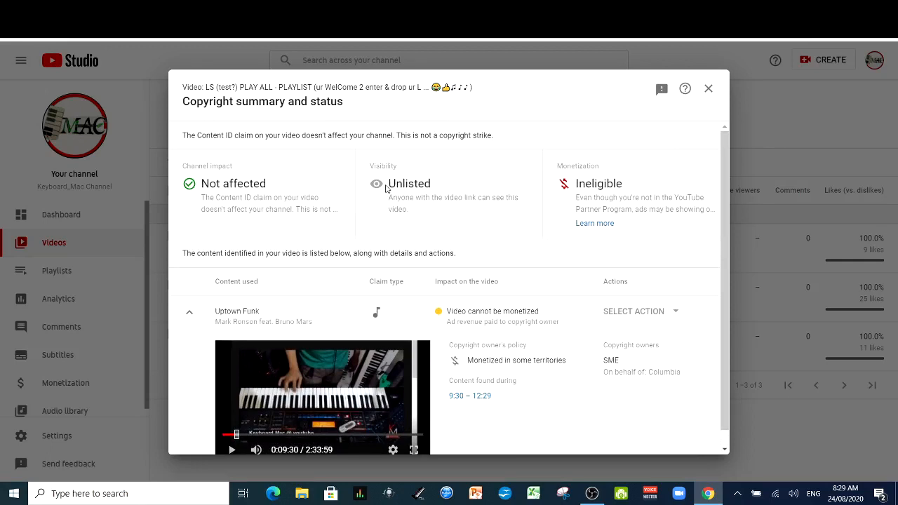
{"action": "mouse_move", "coordinate": [632, 221]}
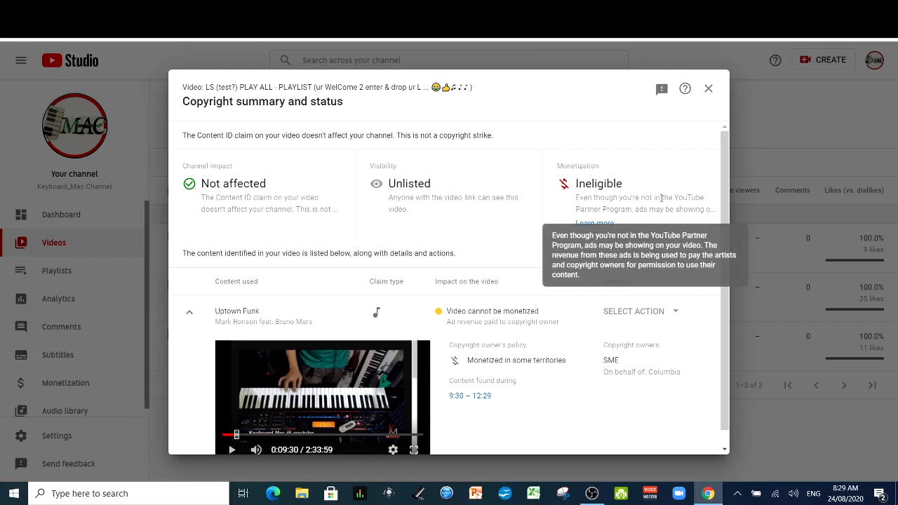
{"action": "scroll", "scroll_direction": "down", "scroll_amount": 3}
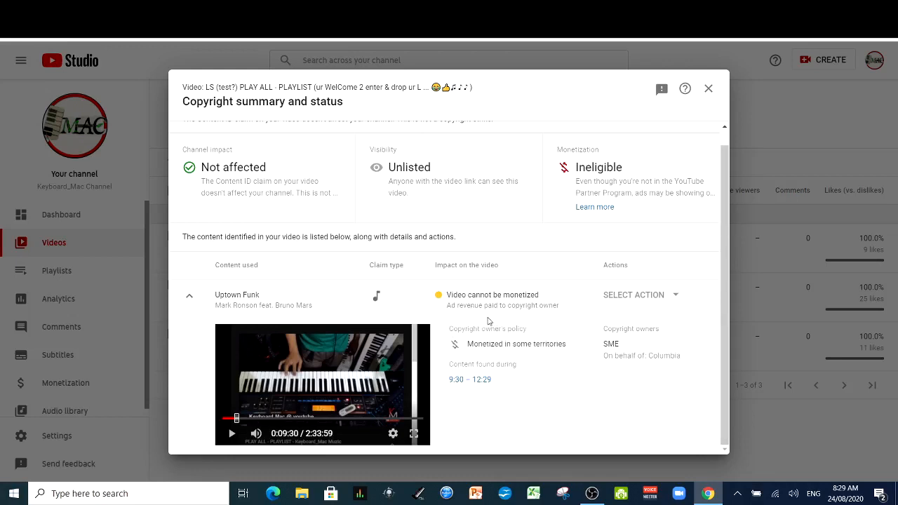
{"action": "mouse_move", "coordinate": [491, 315]}
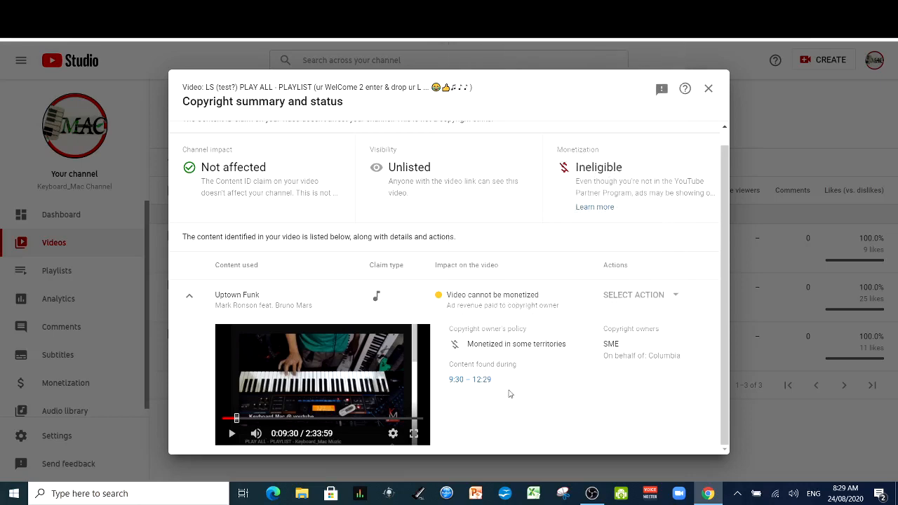
{"action": "mouse_move", "coordinate": [522, 379]}
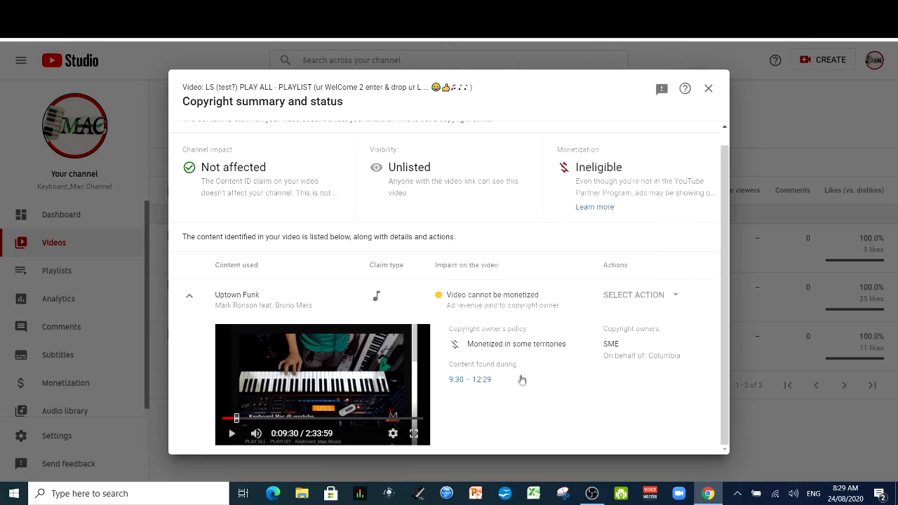
{"action": "mouse_move", "coordinate": [502, 379]}
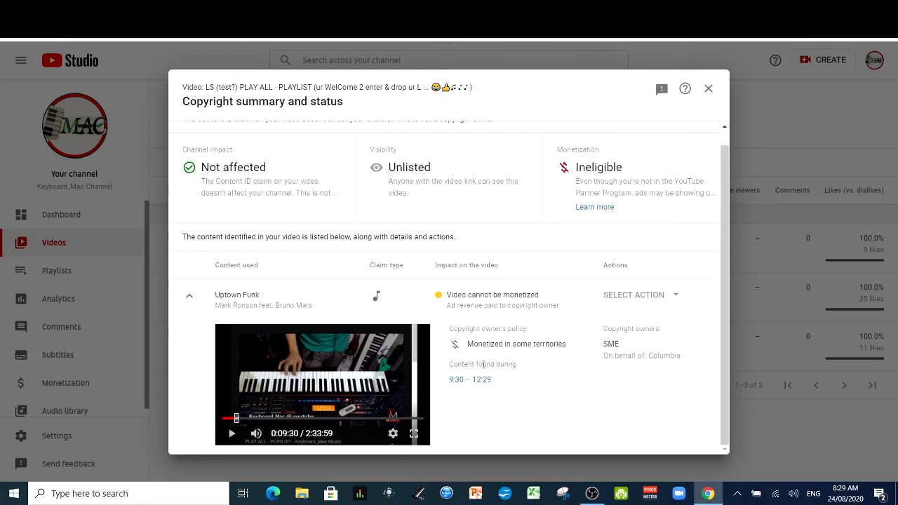
{"action": "mouse_move", "coordinate": [503, 381]}
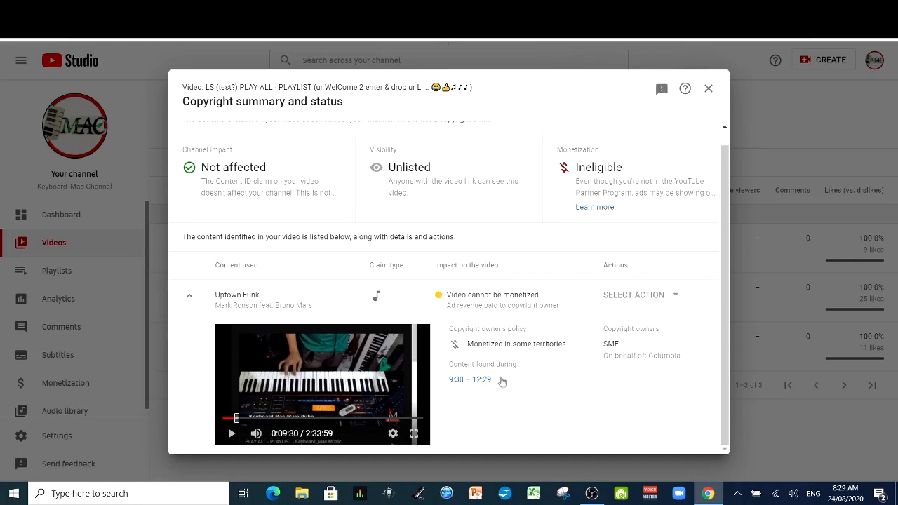
{"action": "mouse_move", "coordinate": [648, 322]}
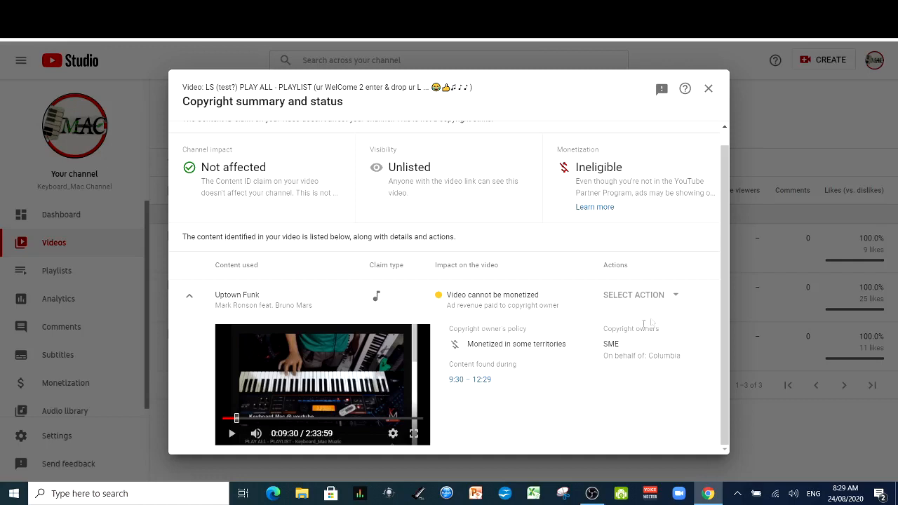
{"action": "mouse_move", "coordinate": [725, 271]}
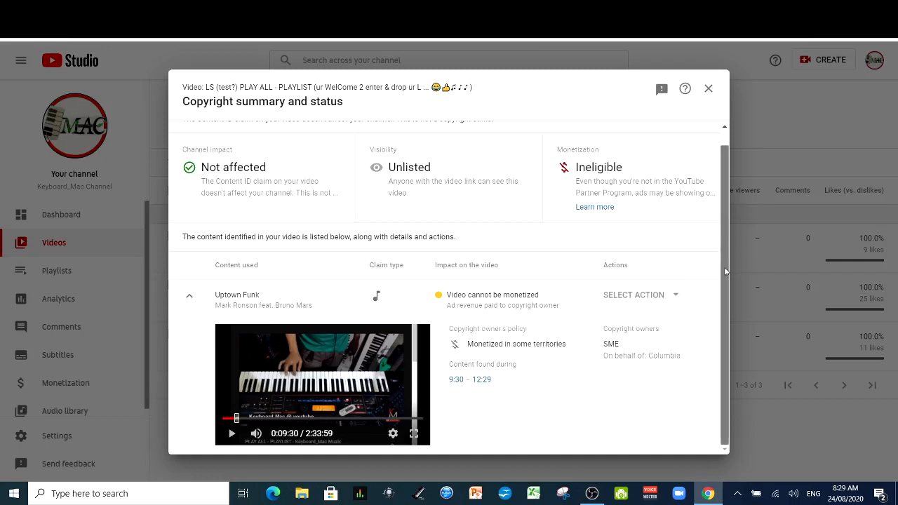
{"action": "mouse_move", "coordinate": [227, 305]}
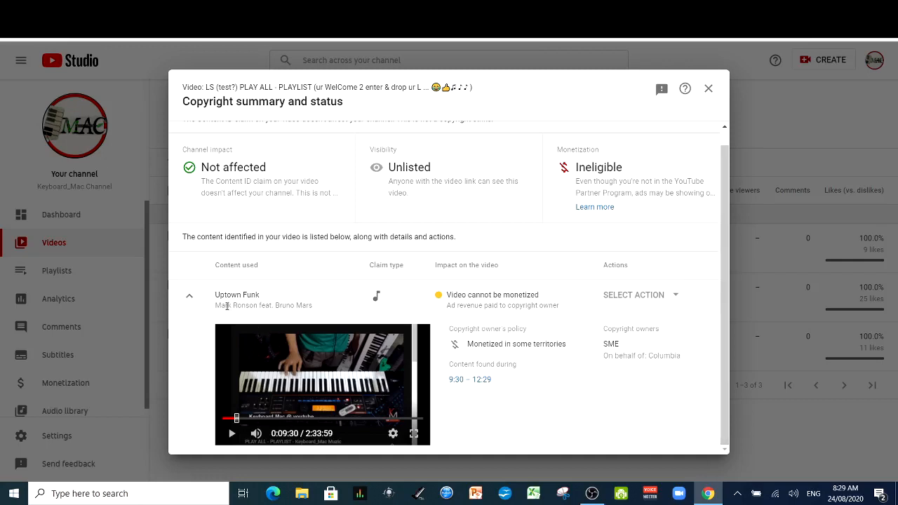
{"action": "mouse_move", "coordinate": [247, 318]}
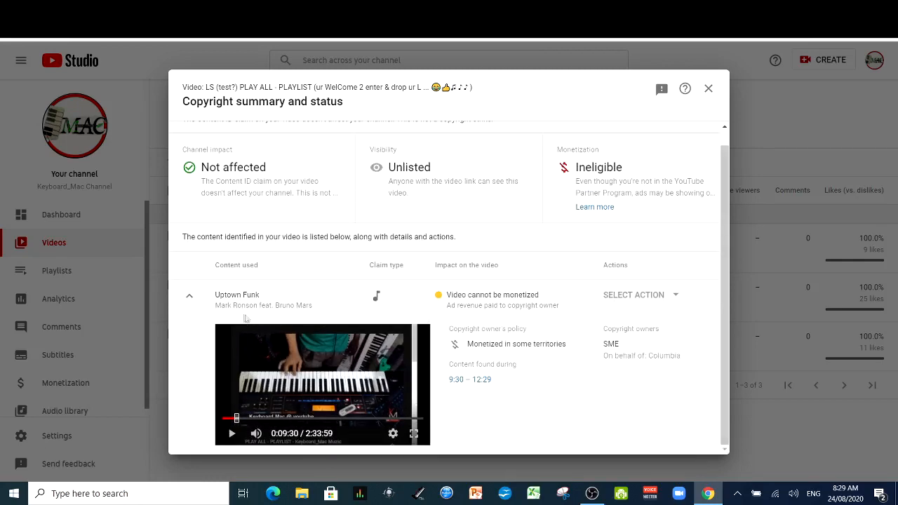
{"action": "mouse_move", "coordinate": [288, 359]}
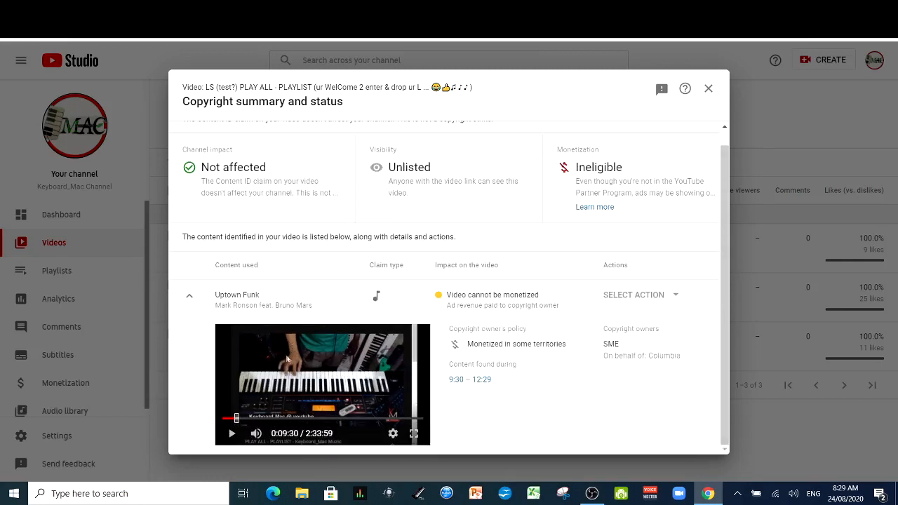
{"action": "mouse_move", "coordinate": [563, 339]}
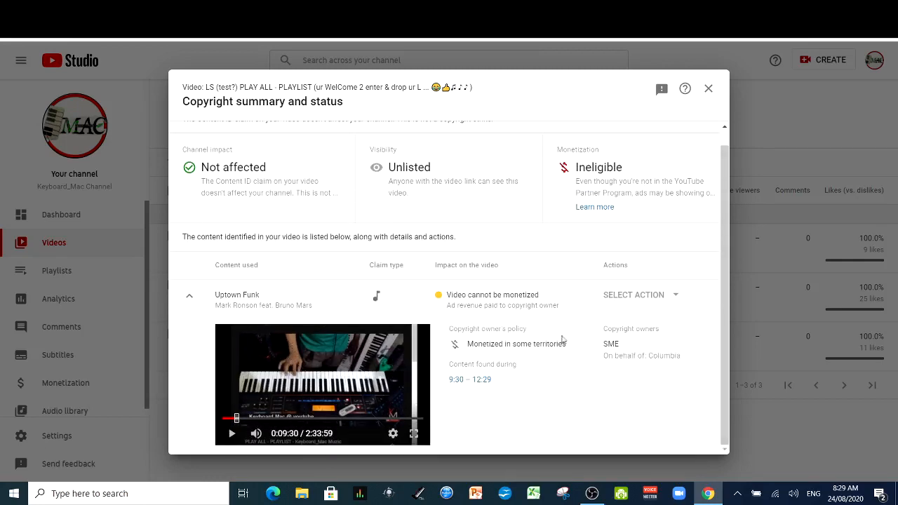
{"action": "mouse_move", "coordinate": [502, 413]}
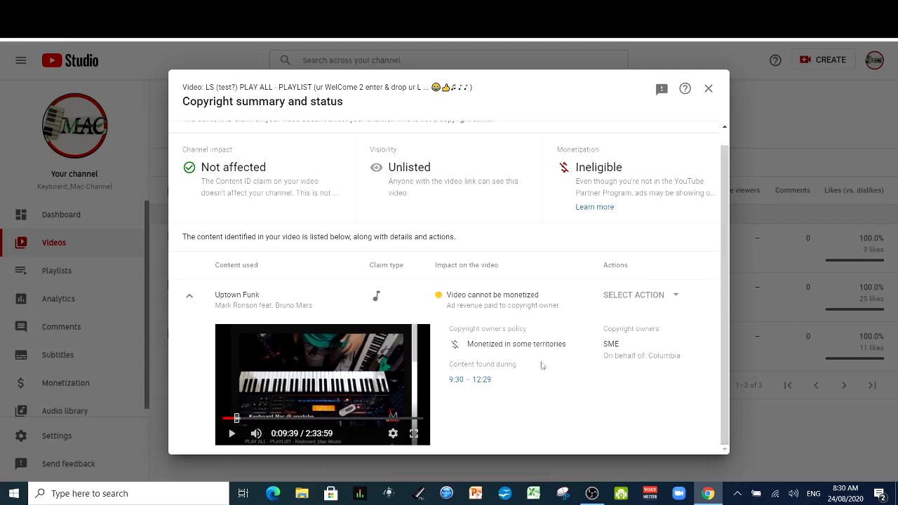
{"action": "mouse_move", "coordinate": [453, 391]}
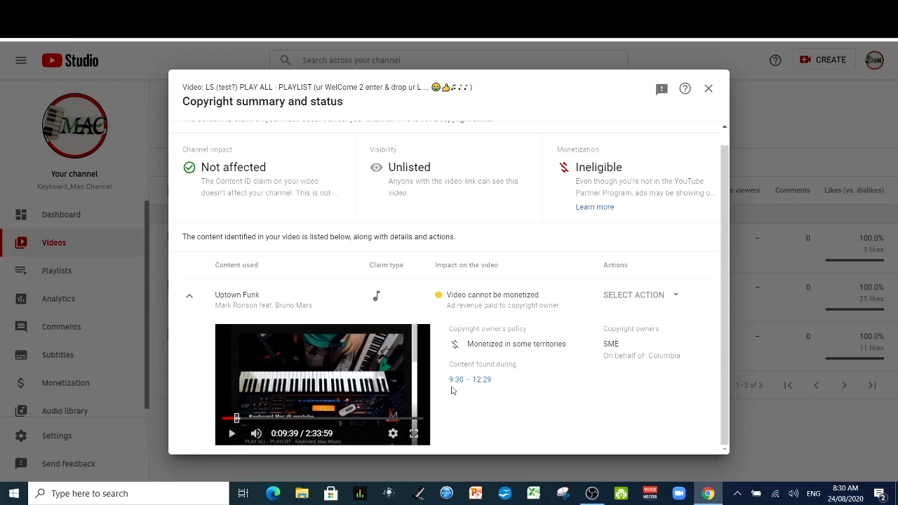
{"action": "mouse_move", "coordinate": [495, 393]}
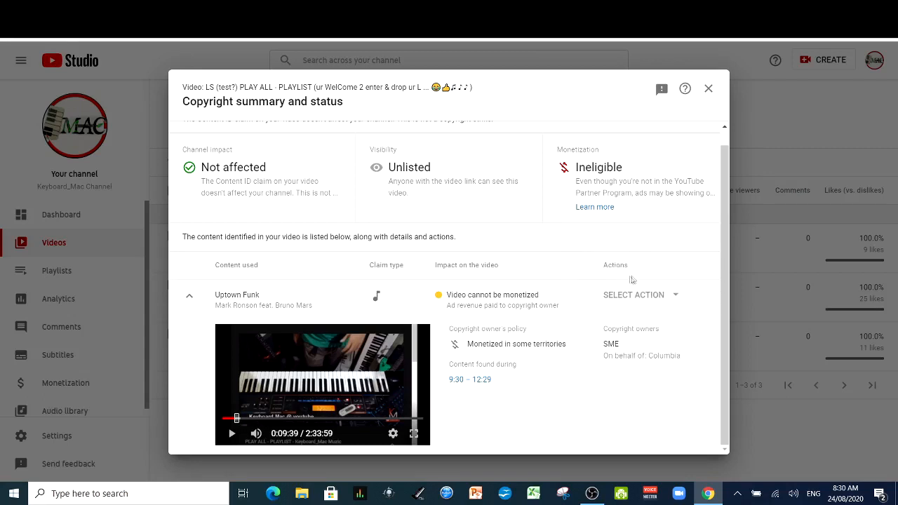
{"action": "mouse_move", "coordinate": [723, 236]}
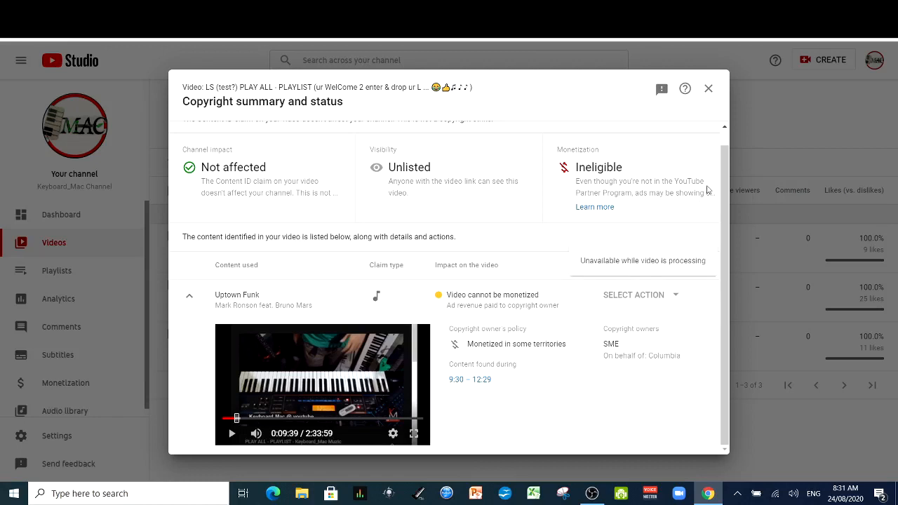
{"action": "mouse_move", "coordinate": [708, 89]}
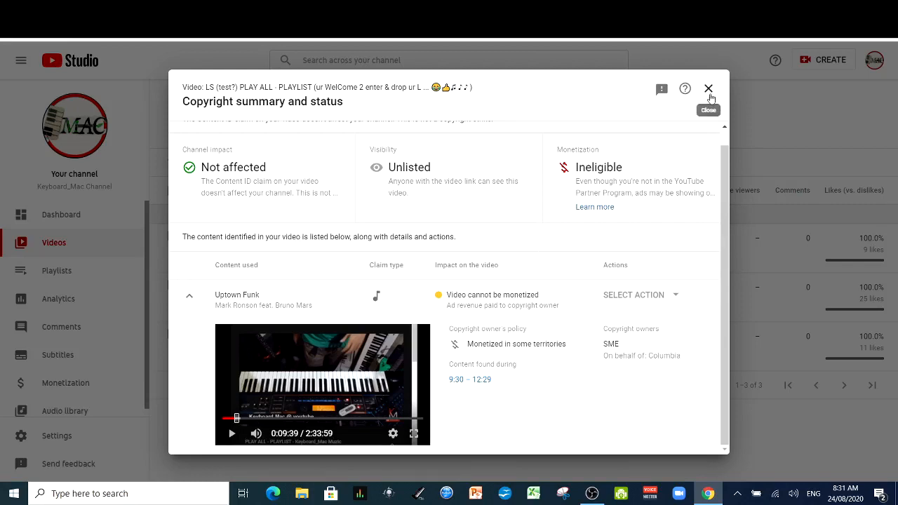
{"action": "mouse_move", "coordinate": [710, 89]}
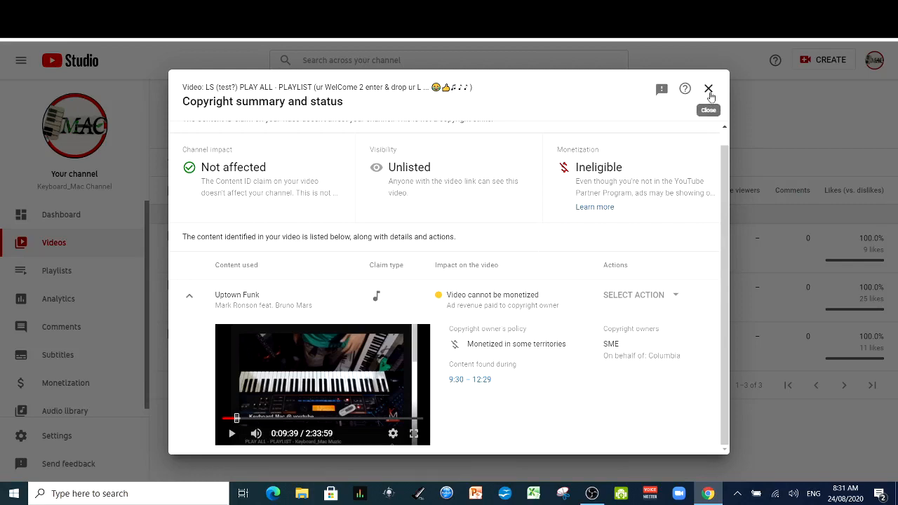
Close the live claim summary and show the Uploads list at 50 rows per page
{"action": "left_click", "coordinate": [708, 89]}
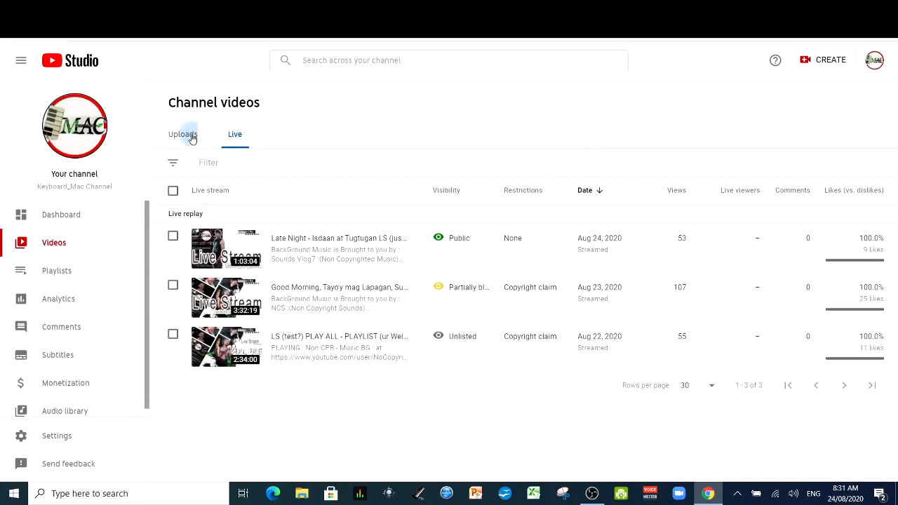
{"action": "left_click", "coordinate": [183, 134]}
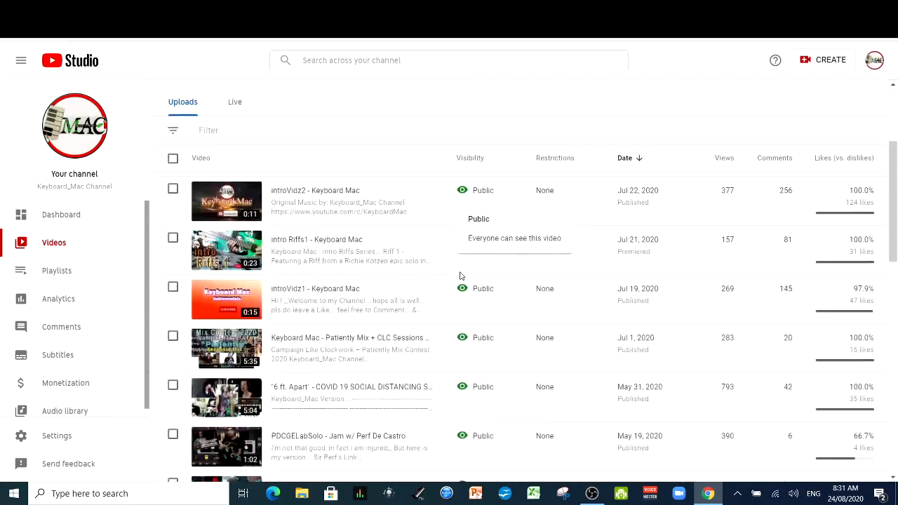
{"action": "scroll", "scroll_direction": "down", "scroll_amount": 3}
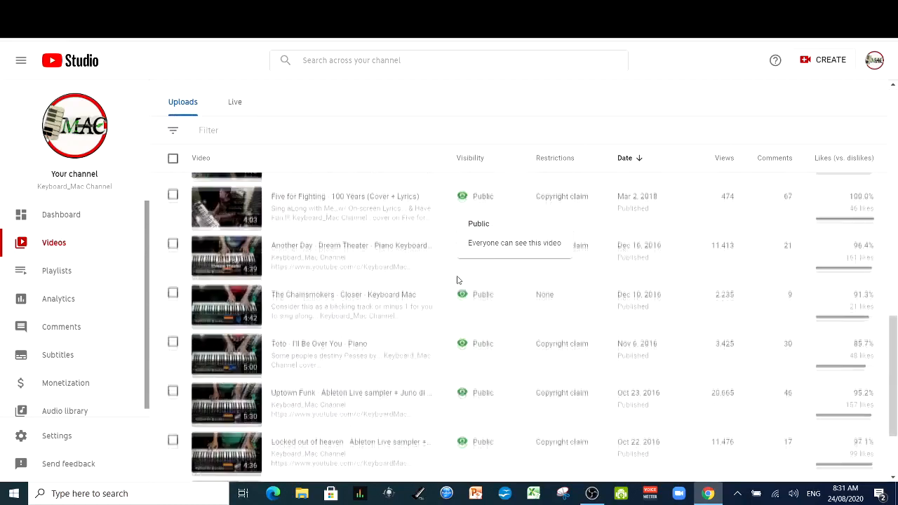
{"action": "scroll", "scroll_direction": "down", "scroll_amount": 3}
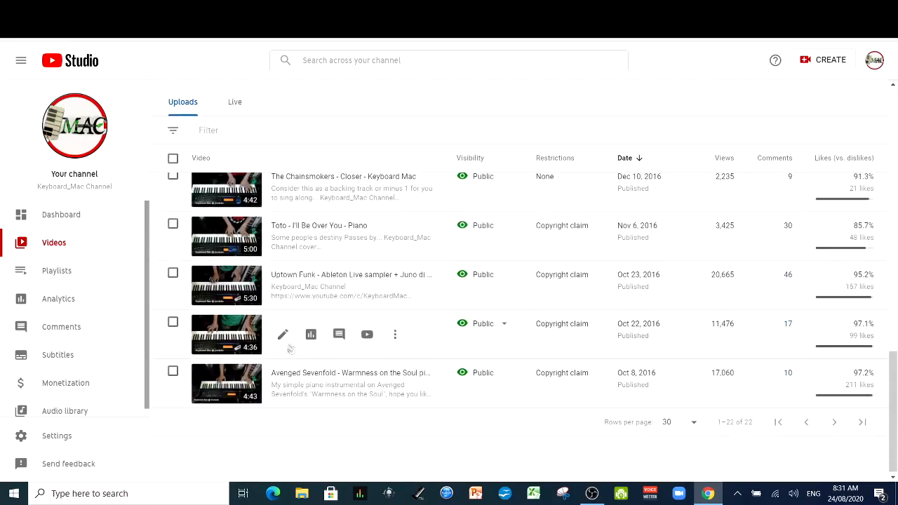
{"action": "scroll", "scroll_direction": "down", "scroll_amount": 3}
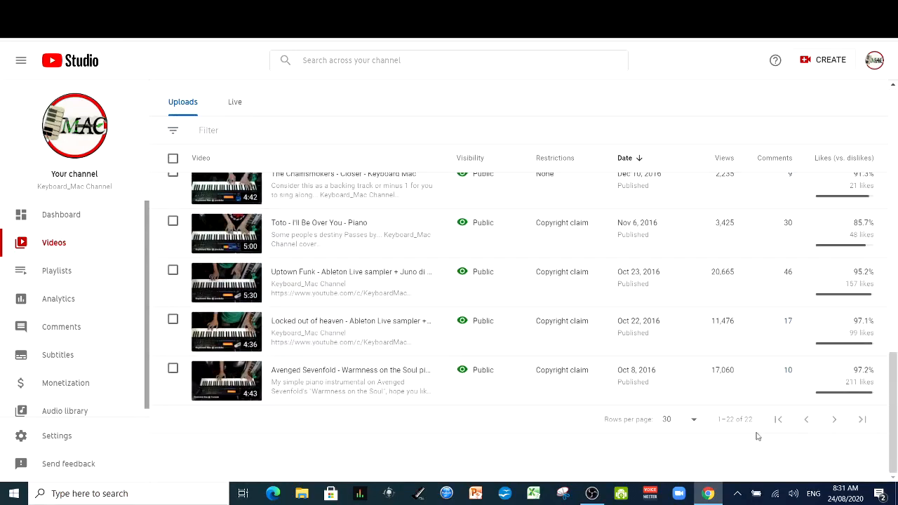
{"action": "left_click", "coordinate": [693, 419]}
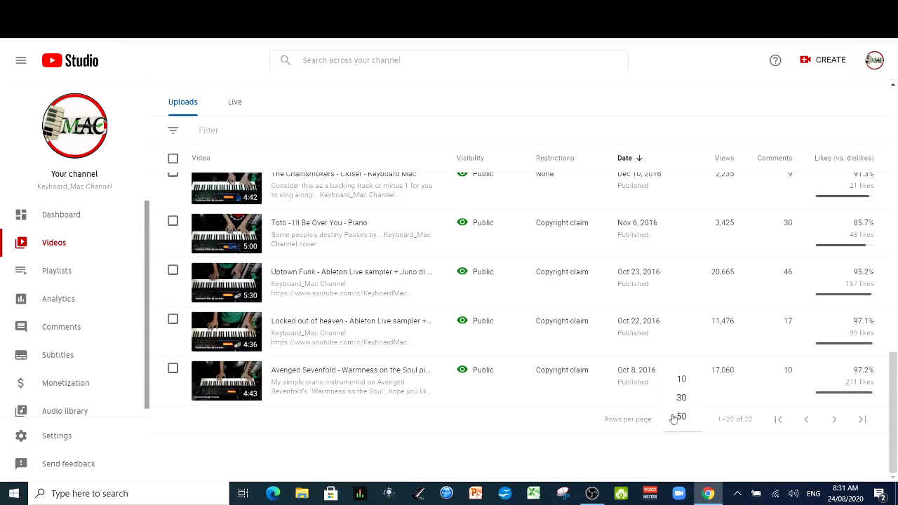
{"action": "left_click", "coordinate": [683, 417]}
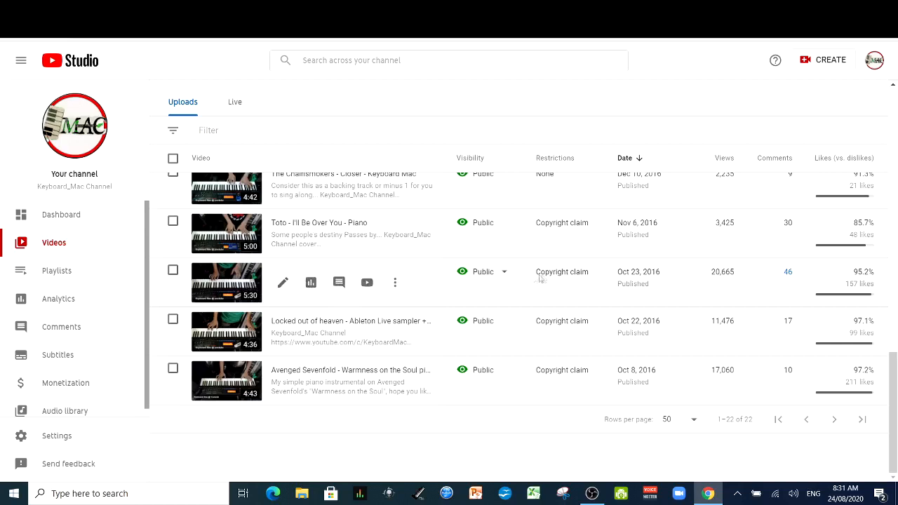
{"action": "mouse_move", "coordinate": [562, 272]}
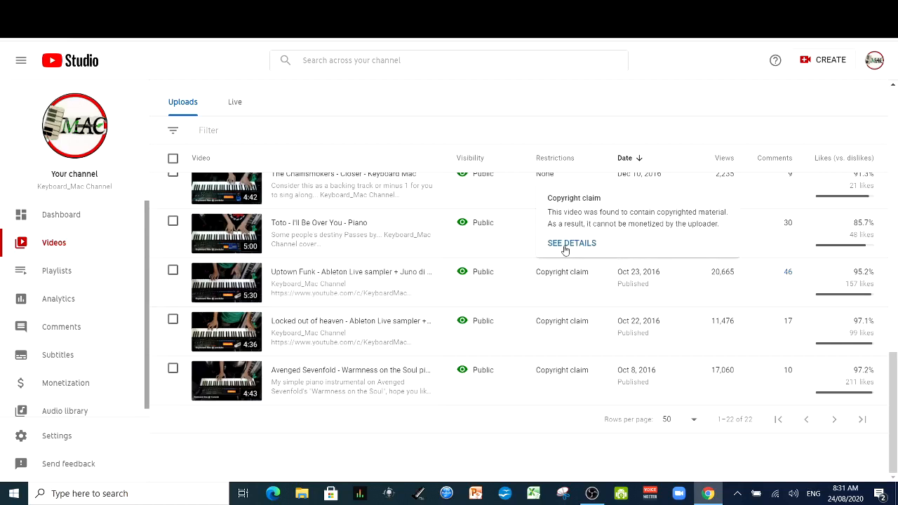
Open claim details for the Uptown Funk Ableton Live sampler upload
{"action": "left_click", "coordinate": [571, 243]}
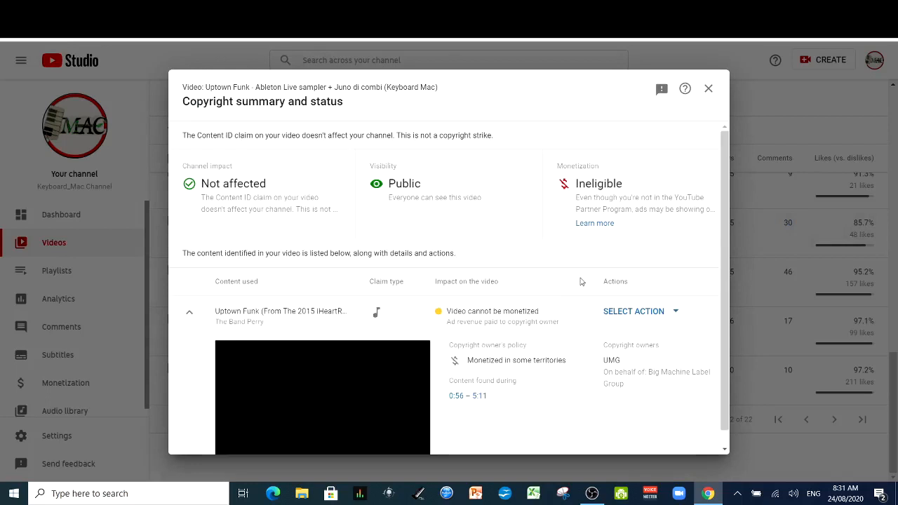
{"action": "mouse_move", "coordinate": [713, 198]}
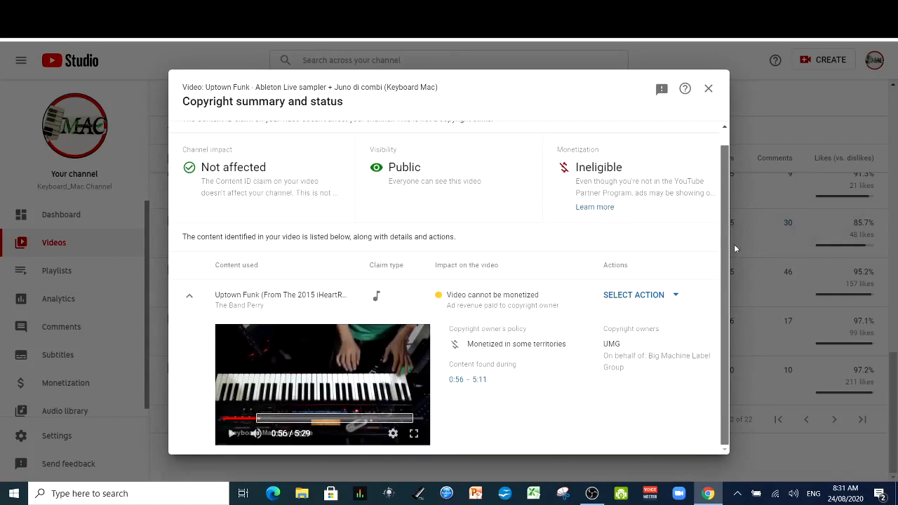
{"action": "mouse_move", "coordinate": [367, 432]}
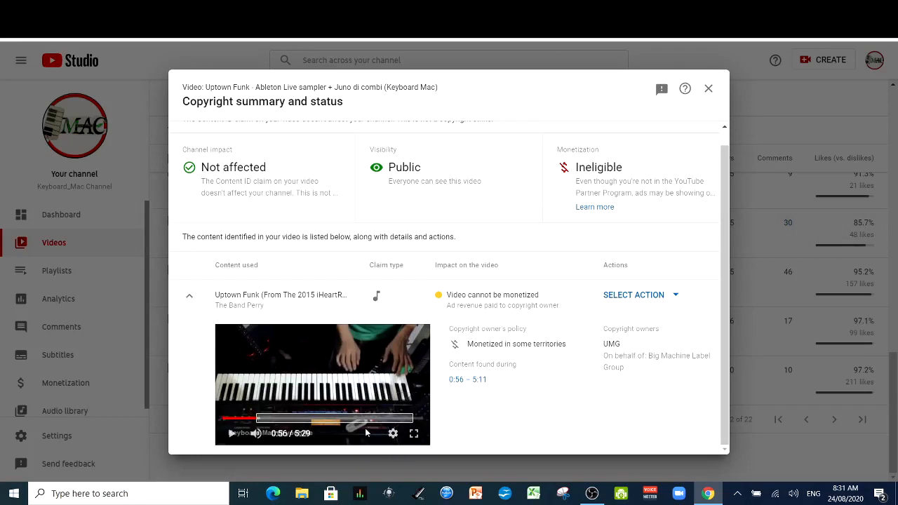
{"action": "mouse_move", "coordinate": [466, 393]}
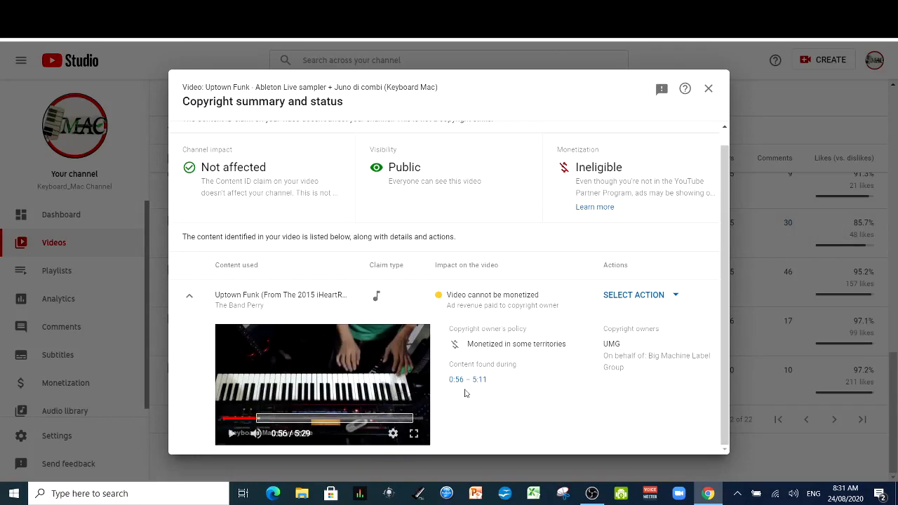
{"action": "mouse_move", "coordinate": [460, 390]}
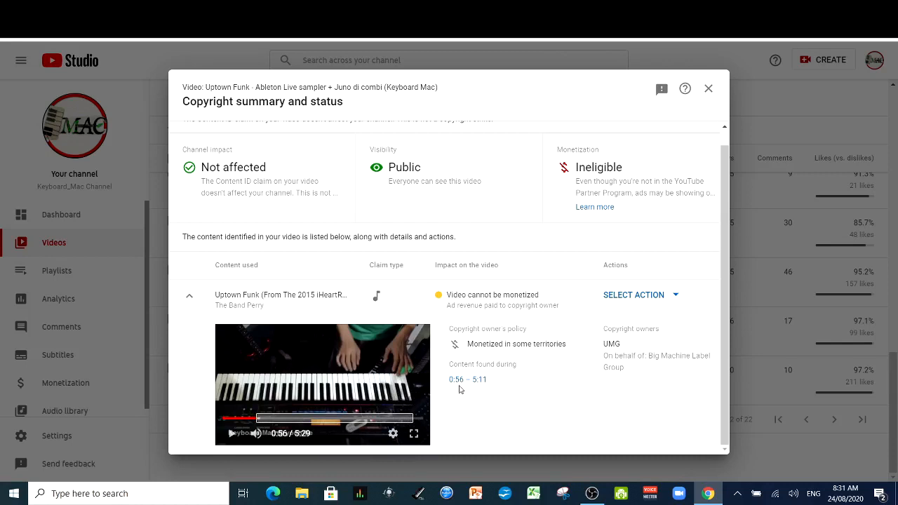
{"action": "mouse_move", "coordinate": [476, 391]}
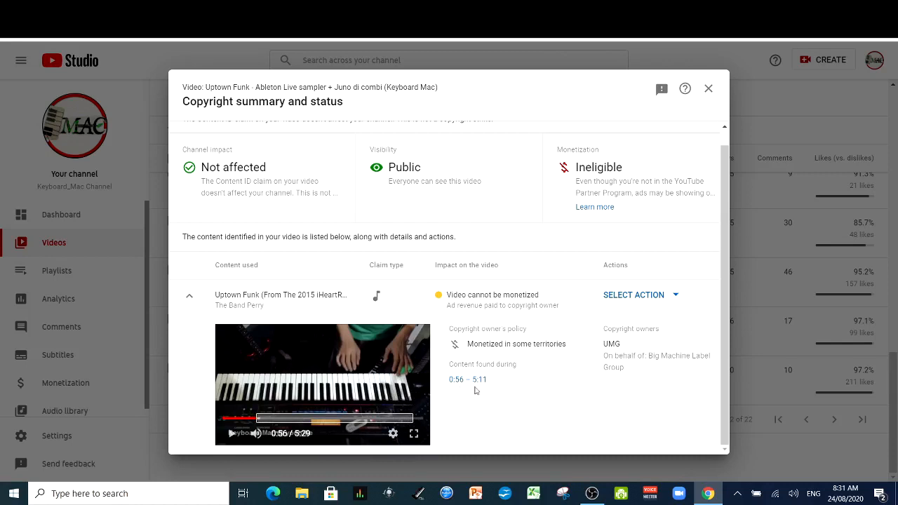
{"action": "mouse_move", "coordinate": [482, 391]}
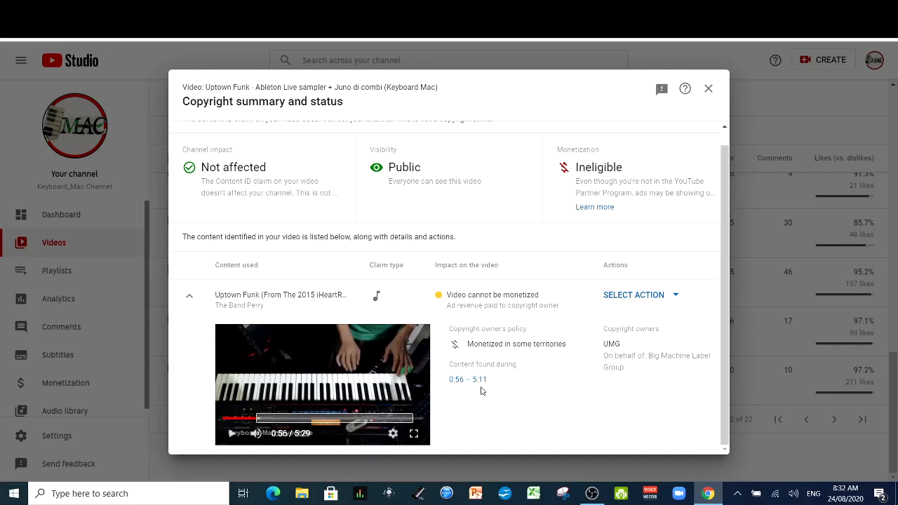
{"action": "mouse_move", "coordinate": [494, 393]}
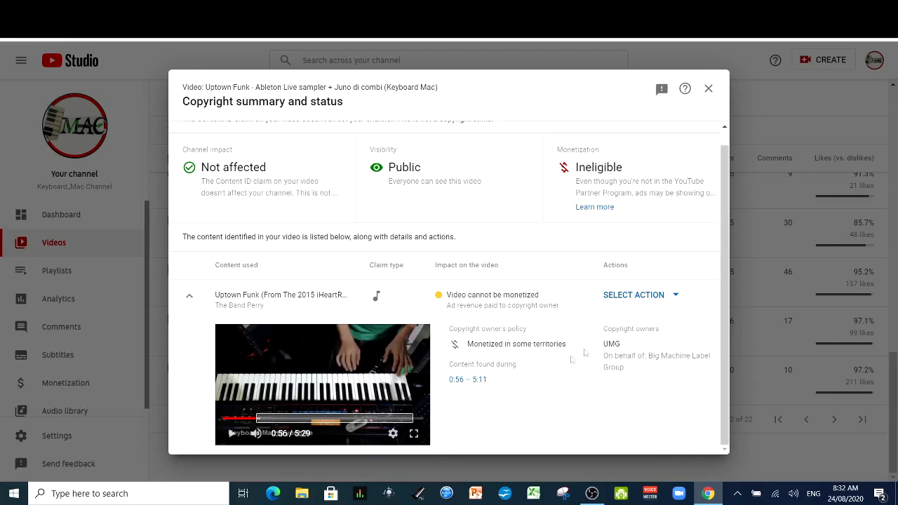
{"action": "mouse_move", "coordinate": [443, 383]}
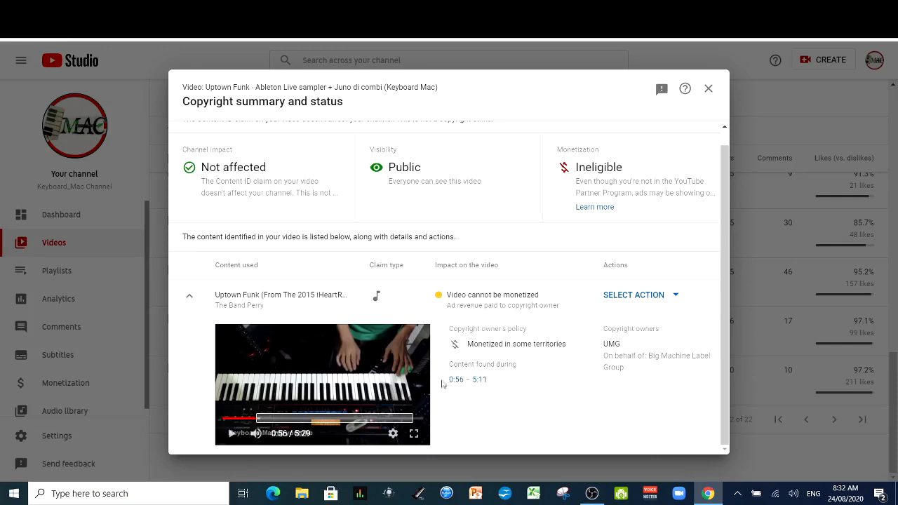
{"action": "mouse_move", "coordinate": [664, 305]}
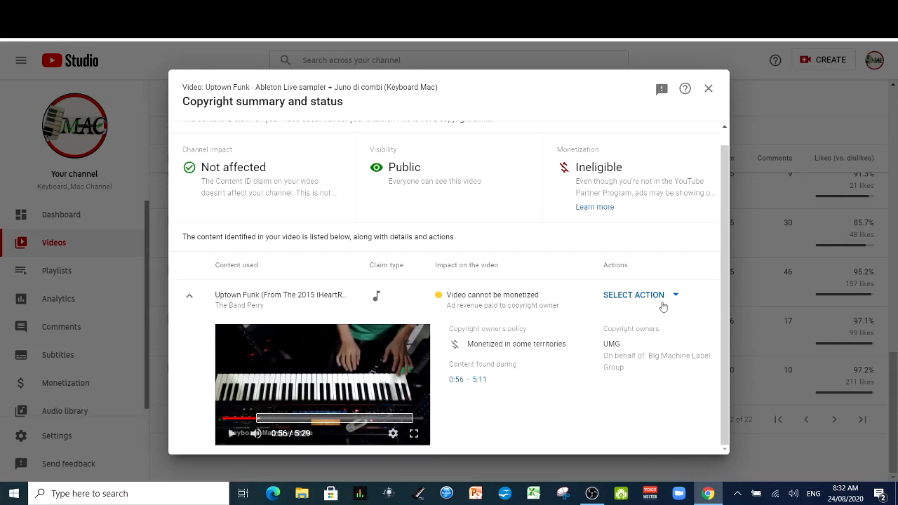
{"action": "mouse_move", "coordinate": [678, 299]}
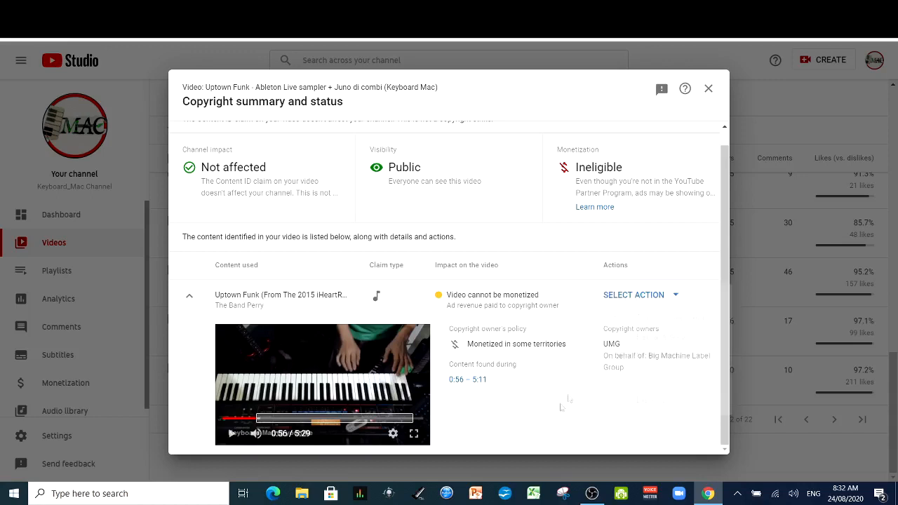
{"action": "mouse_move", "coordinate": [675, 300]}
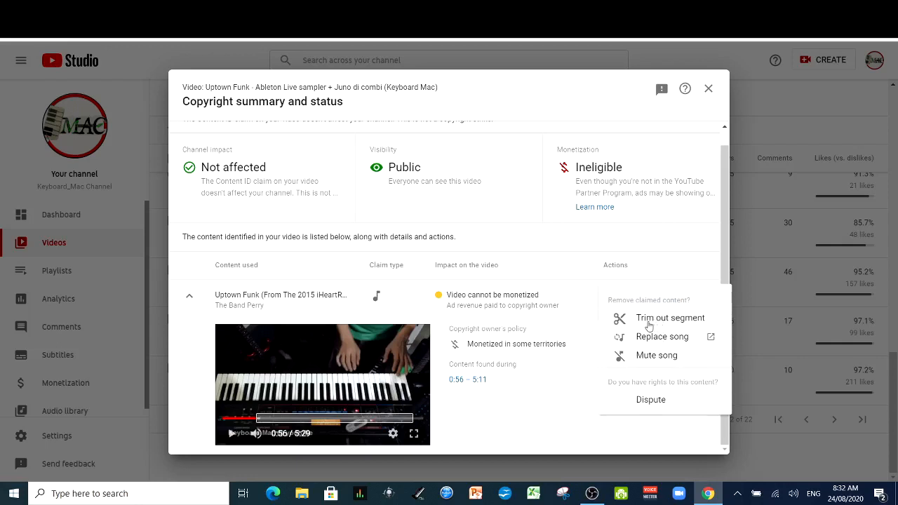
{"action": "mouse_move", "coordinate": [624, 323]}
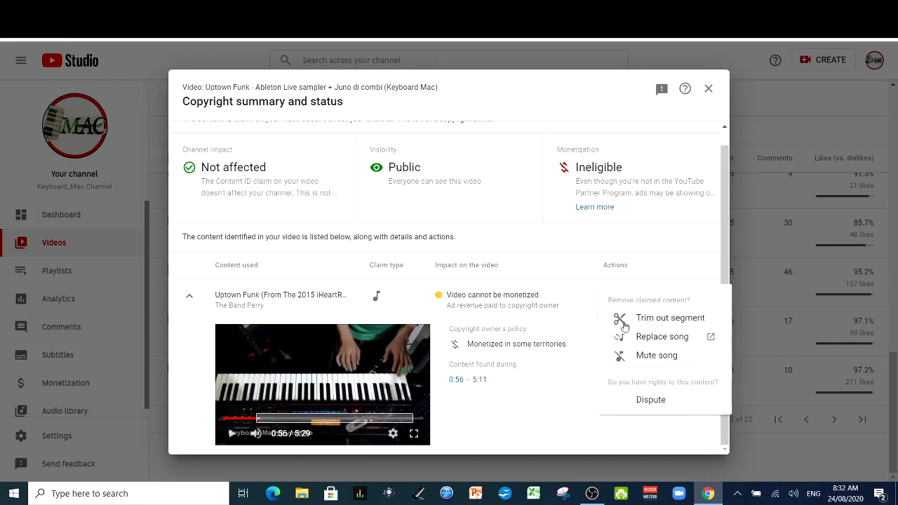
{"action": "mouse_move", "coordinate": [623, 324]}
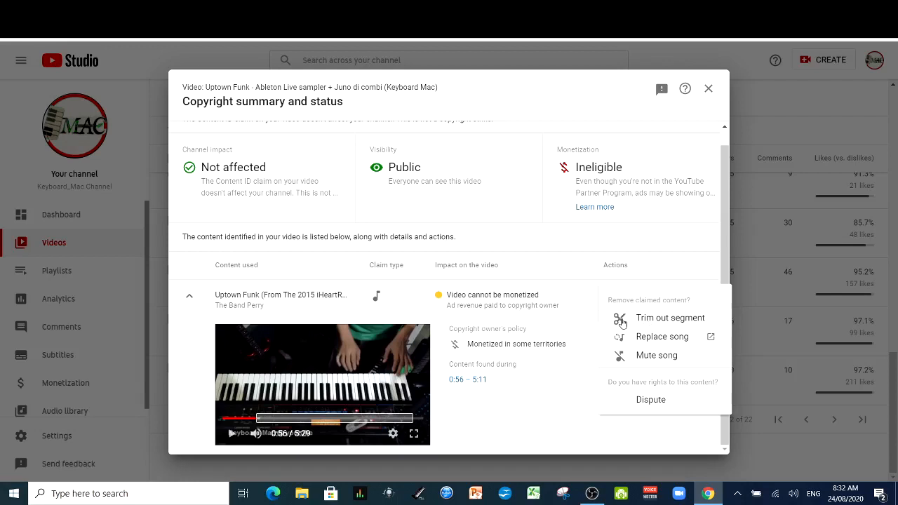
{"action": "mouse_move", "coordinate": [656, 346]}
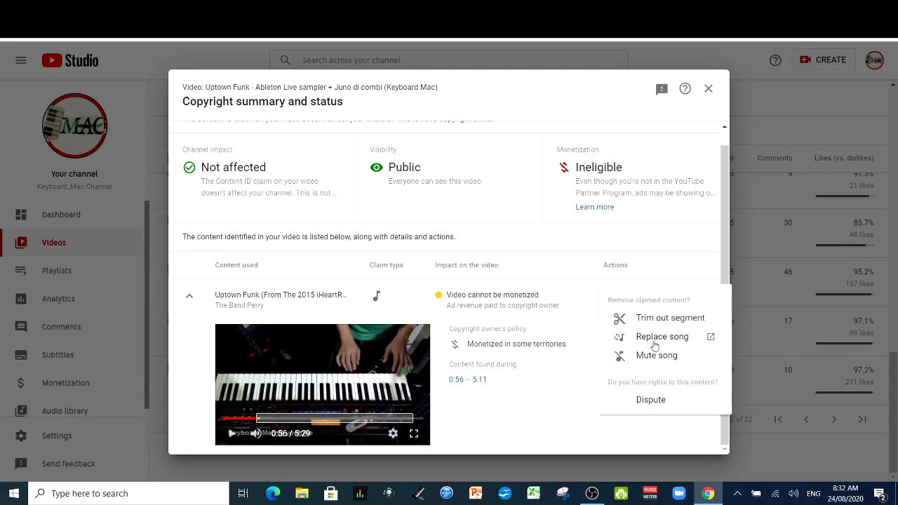
{"action": "mouse_move", "coordinate": [637, 342]}
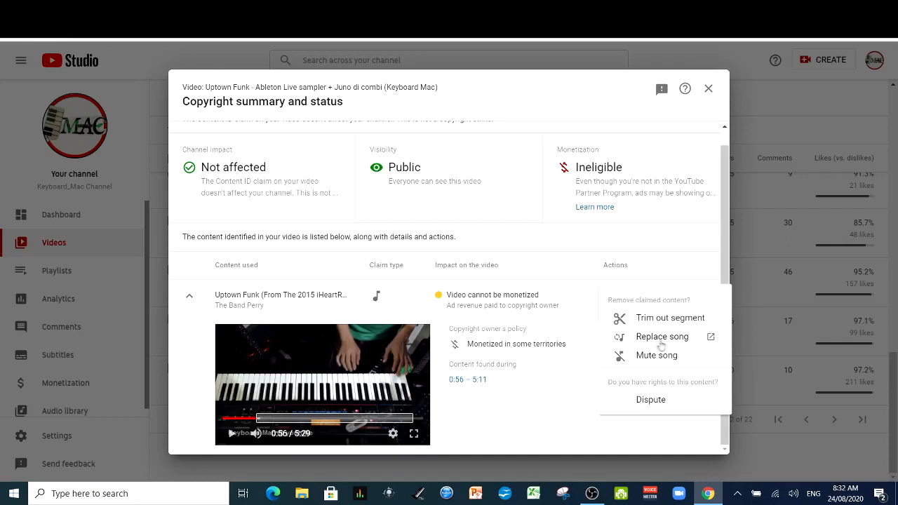
{"action": "mouse_move", "coordinate": [638, 359]}
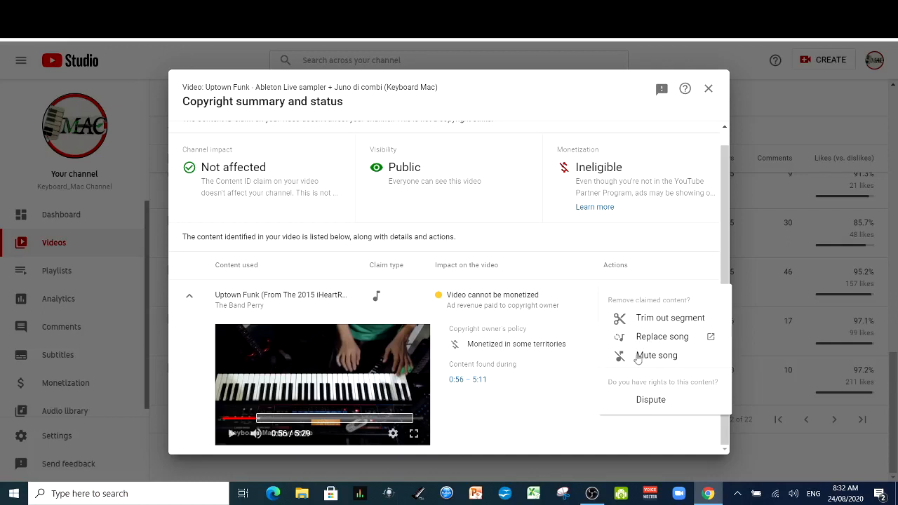
{"action": "mouse_move", "coordinate": [653, 362]}
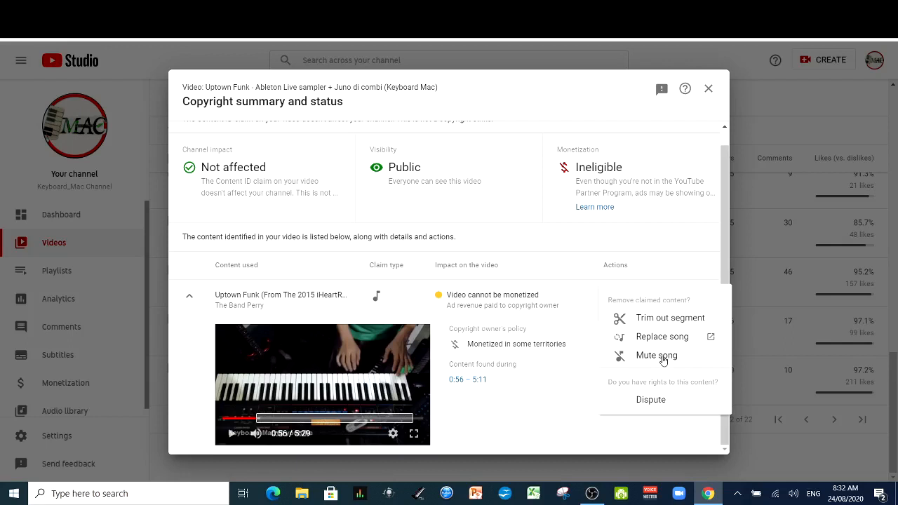
{"action": "mouse_move", "coordinate": [658, 407]}
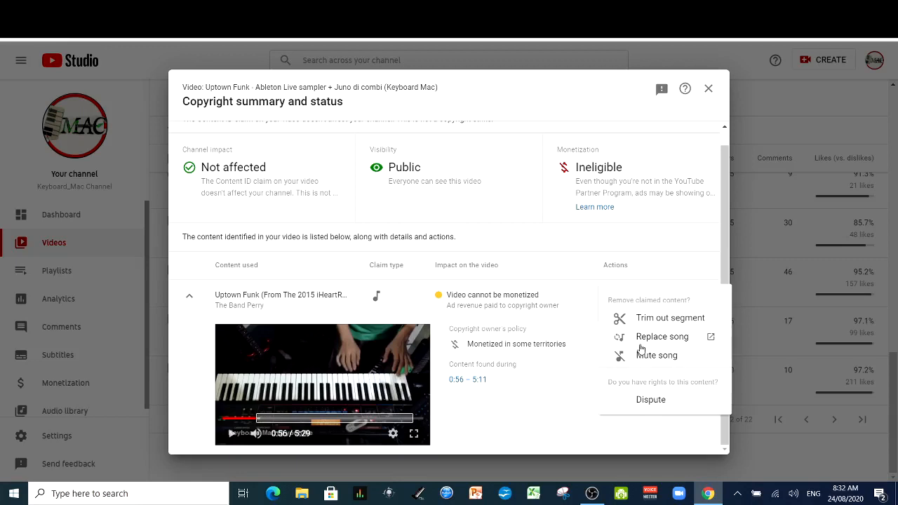
{"action": "mouse_move", "coordinate": [643, 349]}
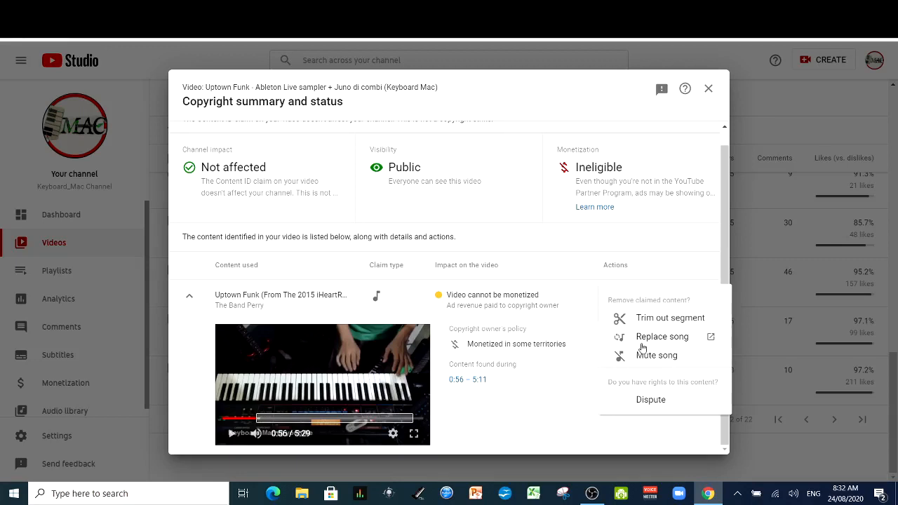
{"action": "mouse_move", "coordinate": [660, 316]}
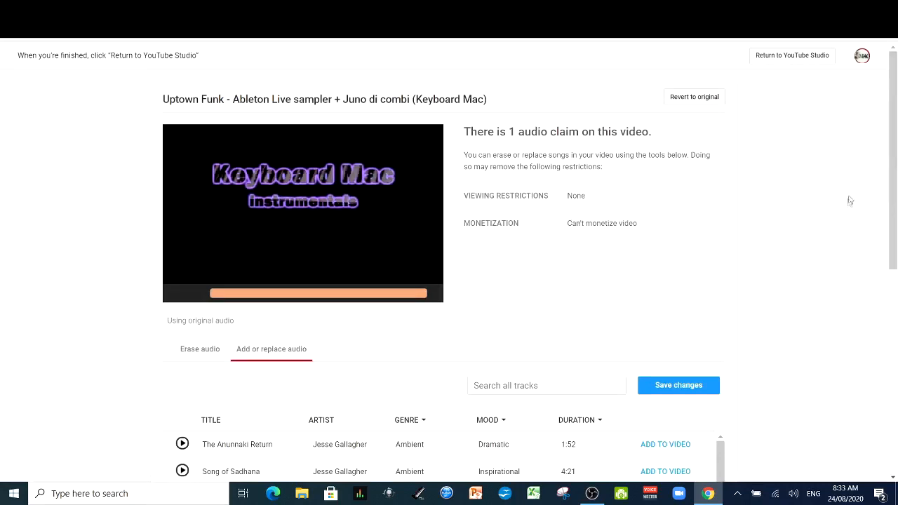
Open Replace song and scroll the Add or replace audio track list to ambient tracks
{"action": "left_click", "coordinate": [302, 218]}
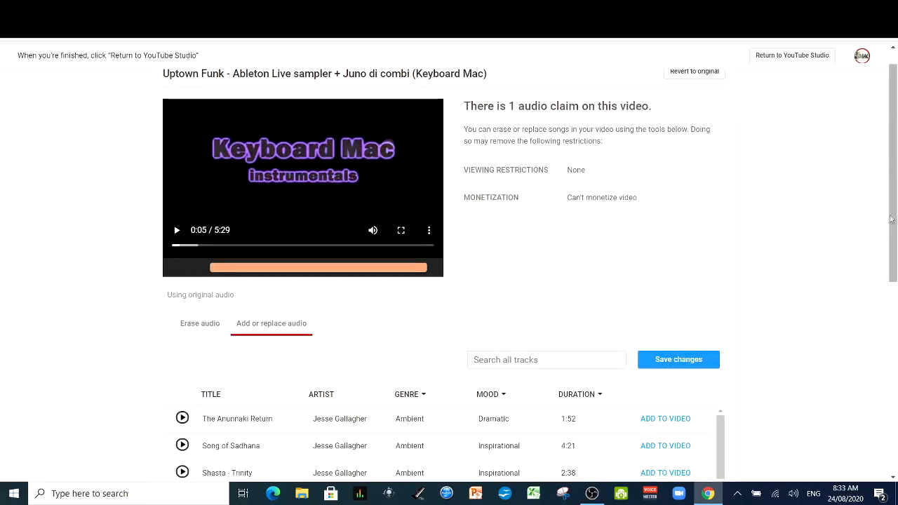
{"action": "scroll", "scroll_direction": "down", "scroll_amount": 3}
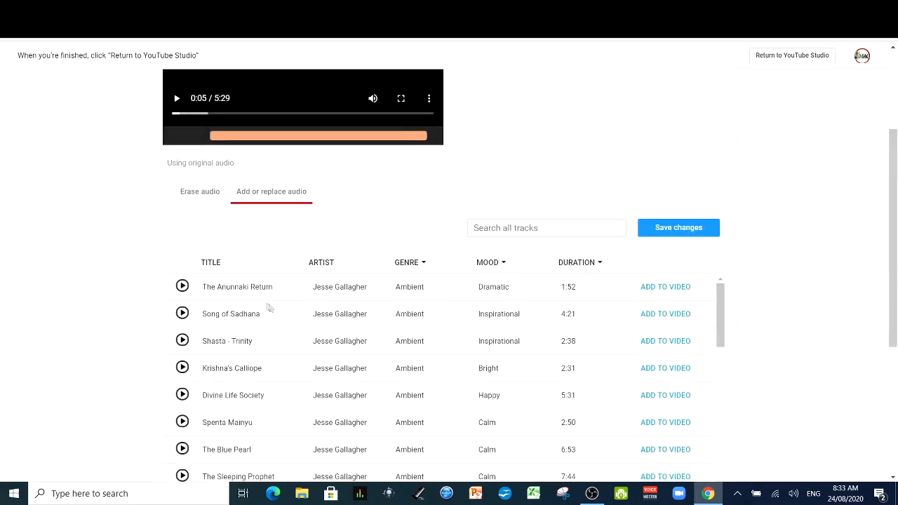
{"action": "mouse_move", "coordinate": [265, 287]}
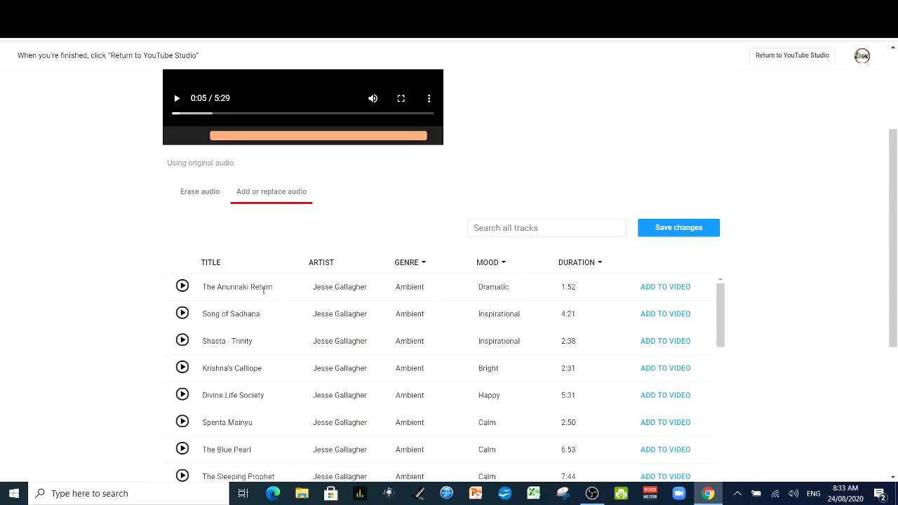
{"action": "scroll", "scroll_direction": "down", "scroll_amount": 3}
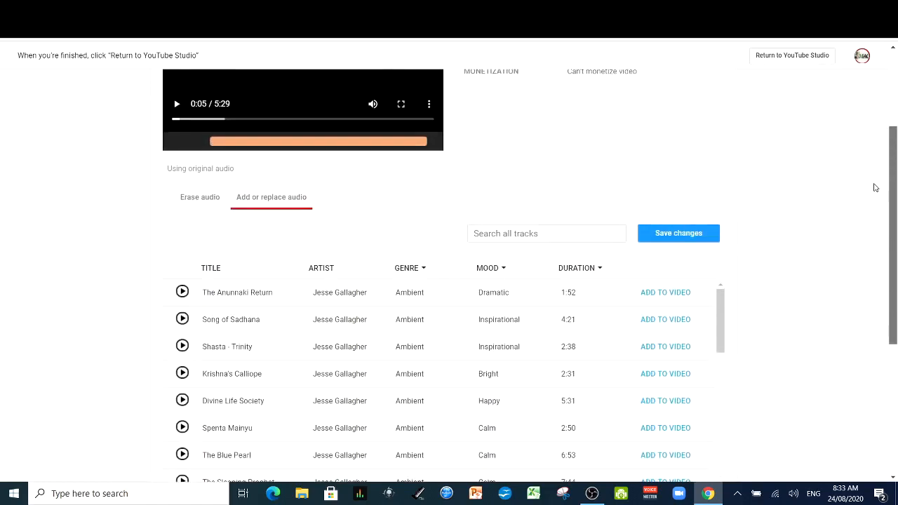
{"action": "mouse_move", "coordinate": [422, 230]}
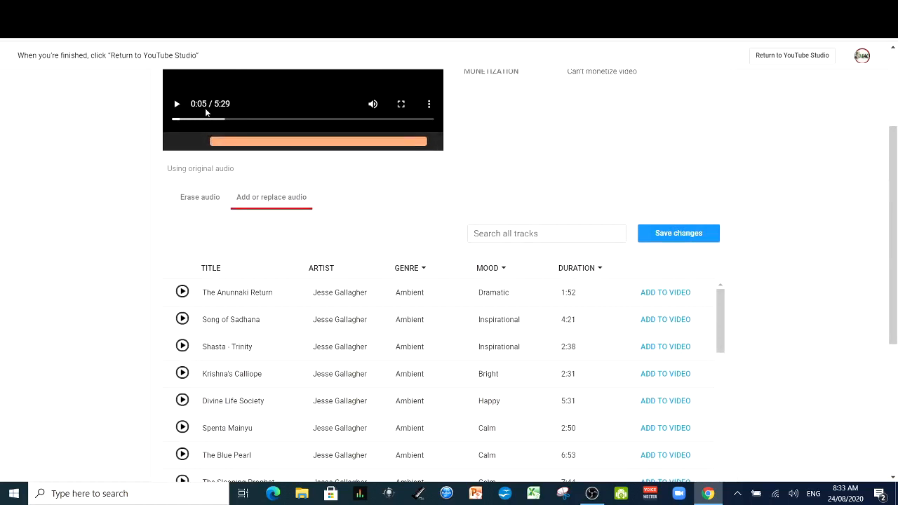
{"action": "mouse_move", "coordinate": [204, 106]}
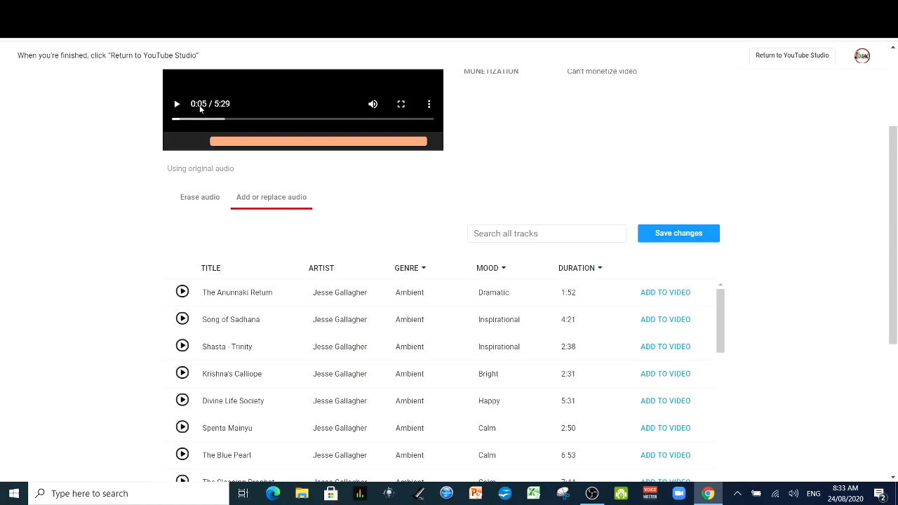
{"action": "mouse_move", "coordinate": [208, 109]}
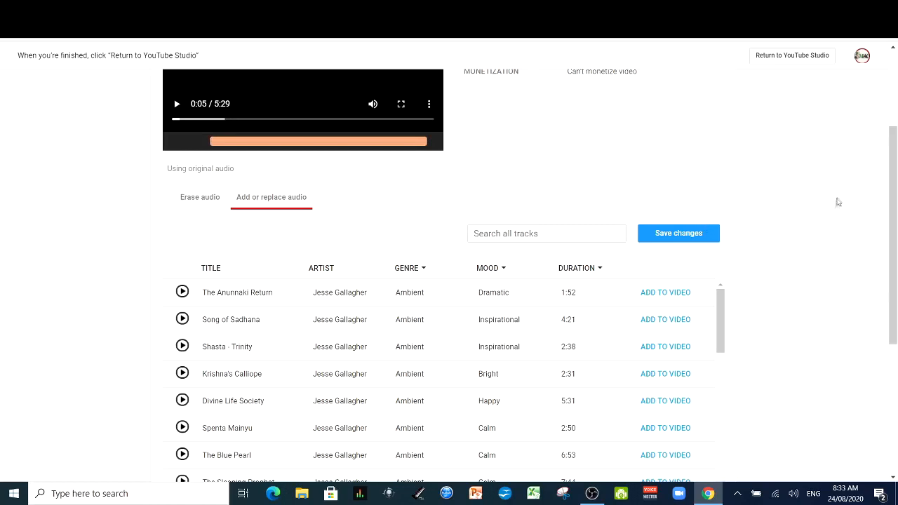
{"action": "mouse_move", "coordinate": [805, 206]}
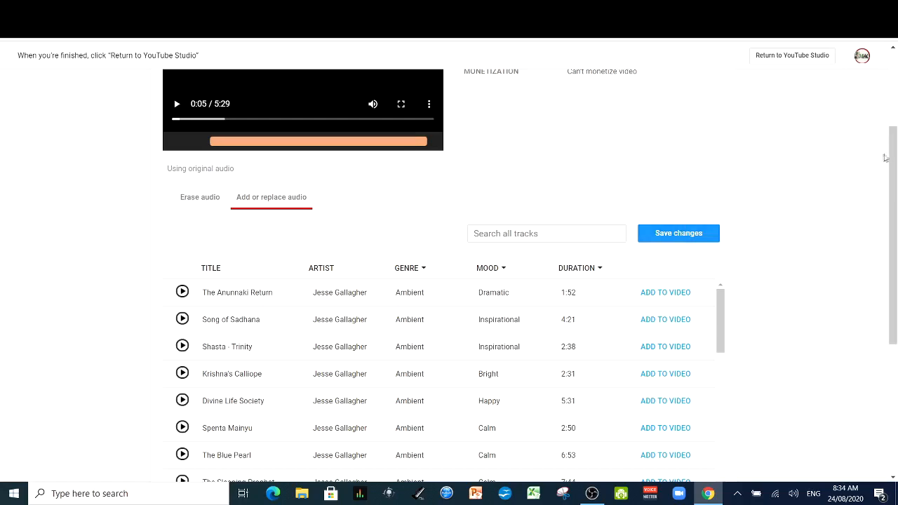
{"action": "scroll", "scroll_direction": "down", "scroll_amount": 3}
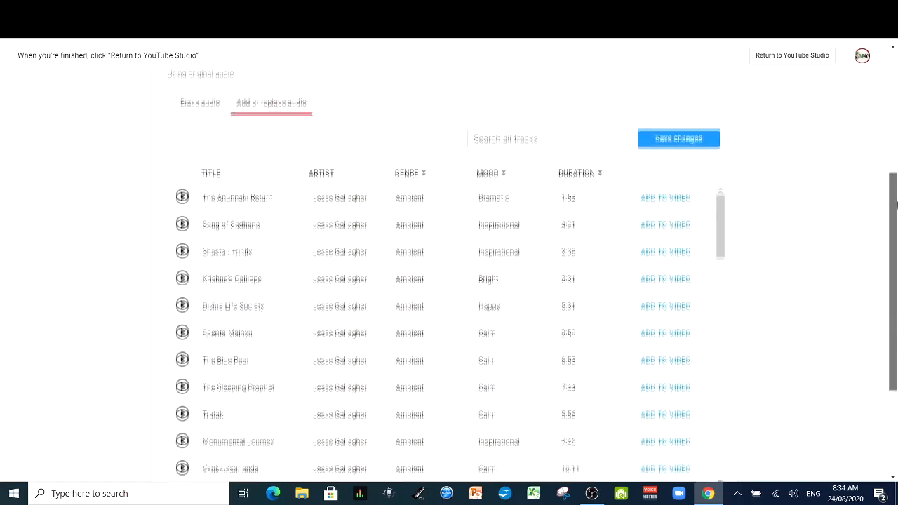
{"action": "scroll", "scroll_direction": "down", "scroll_amount": 3}
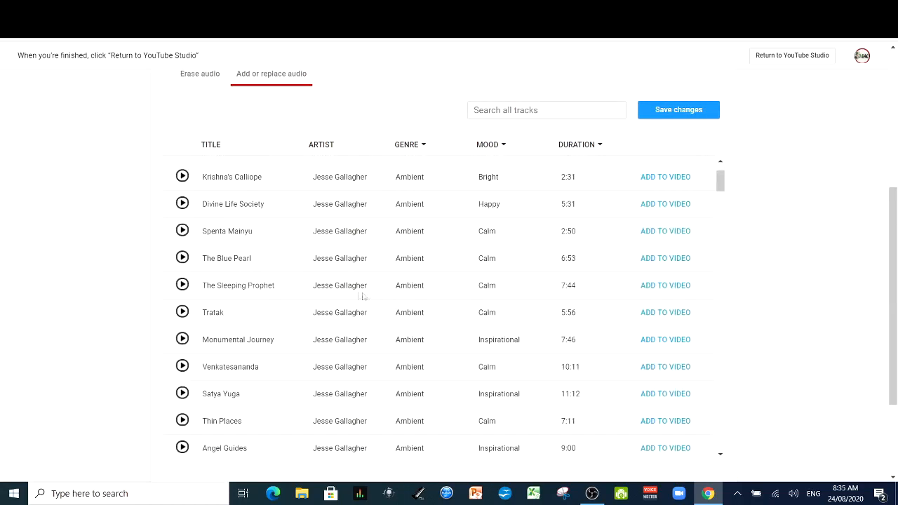
{"action": "mouse_move", "coordinate": [341, 273]}
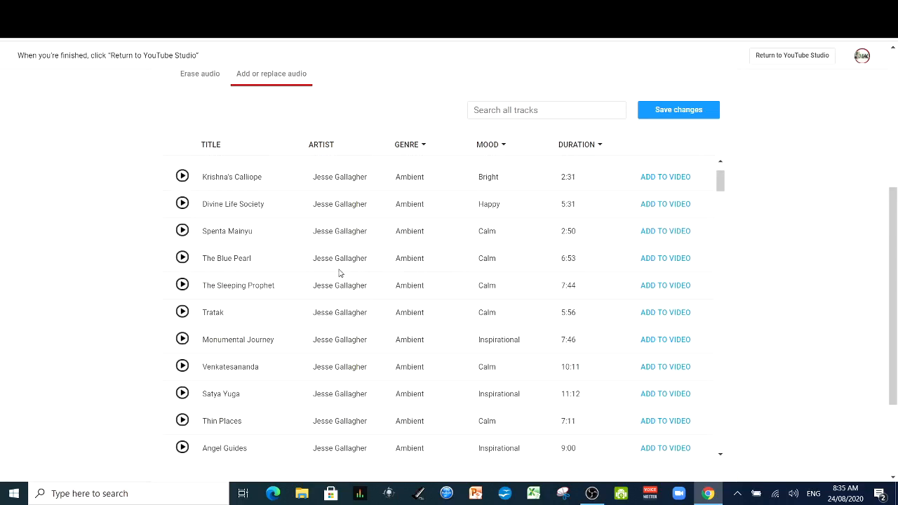
{"action": "mouse_move", "coordinate": [301, 275]}
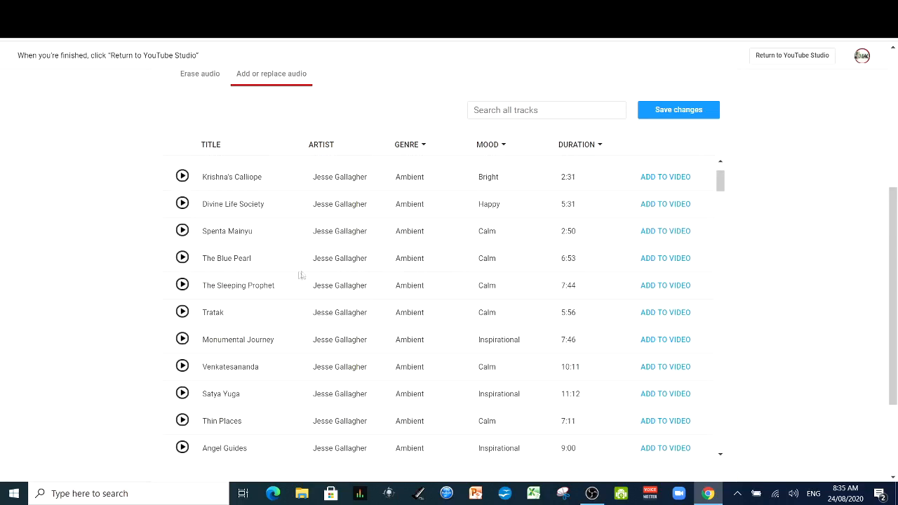
{"action": "left_click", "coordinate": [182, 257]}
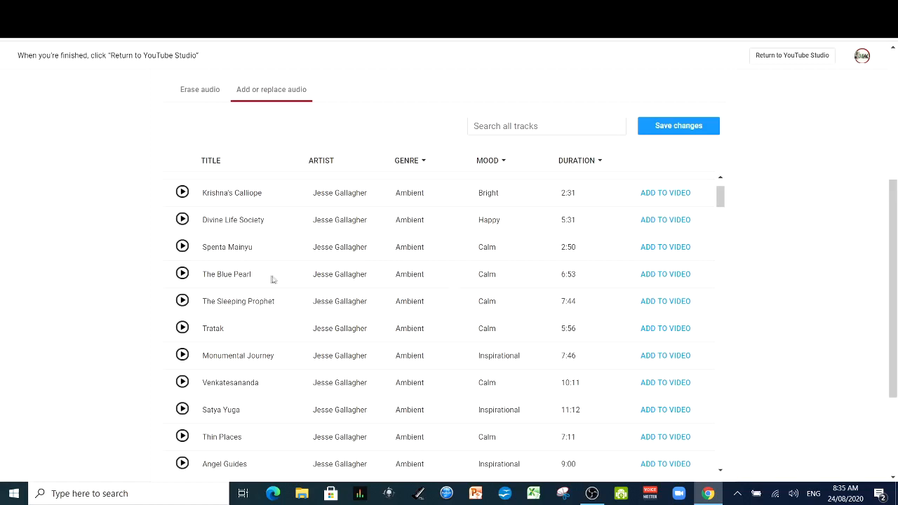
{"action": "mouse_move", "coordinate": [643, 283]}
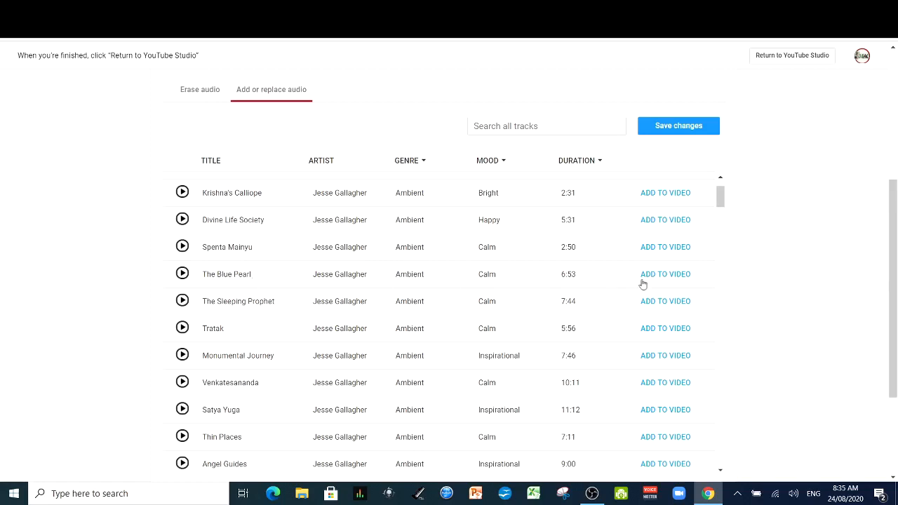
{"action": "mouse_move", "coordinate": [666, 282]}
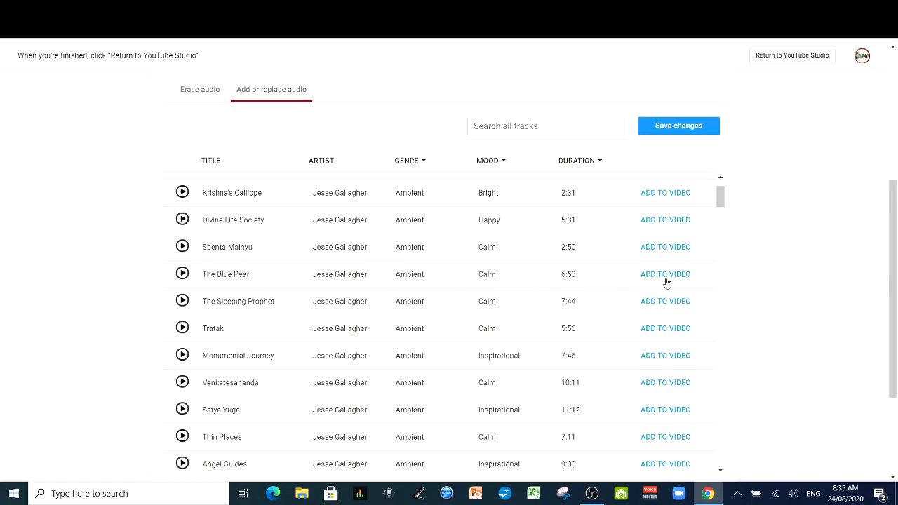
Add The Blue Pearl by Jesse Gallagher and set its end near 5:14
{"action": "left_click", "coordinate": [665, 275]}
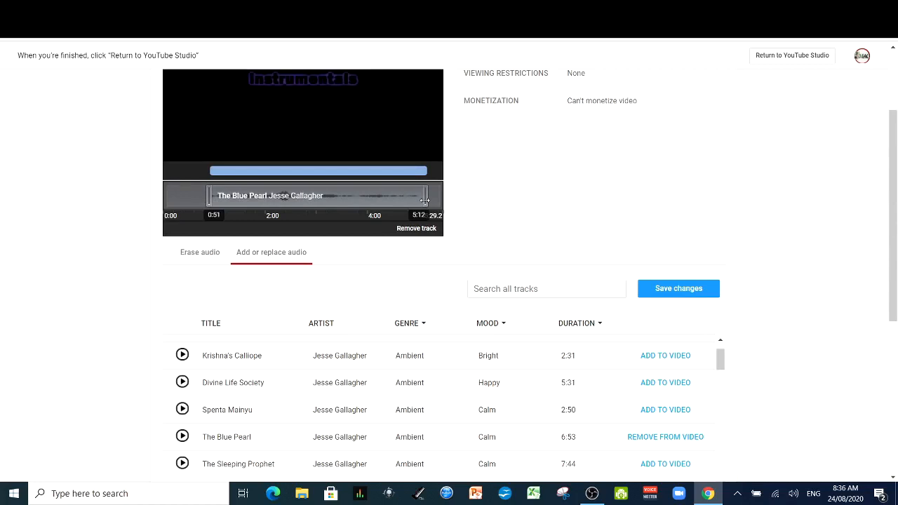
{"action": "left_click", "coordinate": [303, 123]}
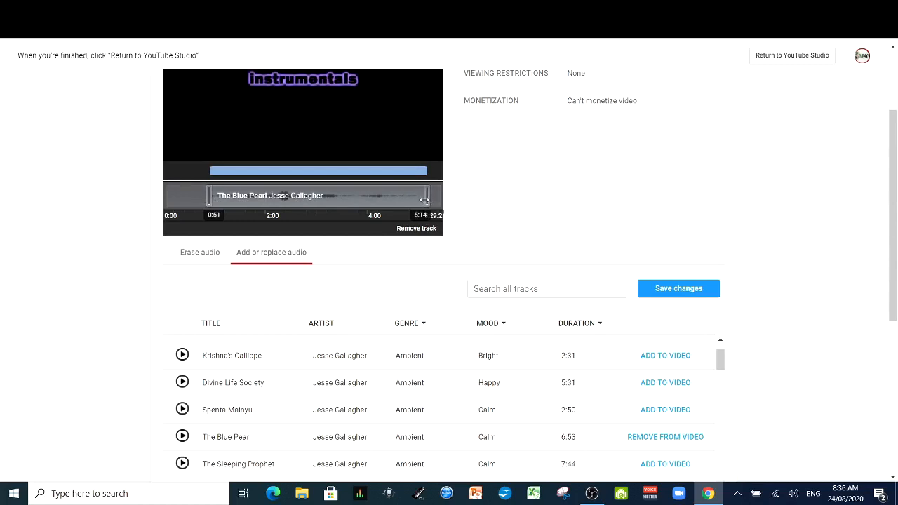
{"action": "left_click", "coordinate": [301, 122]}
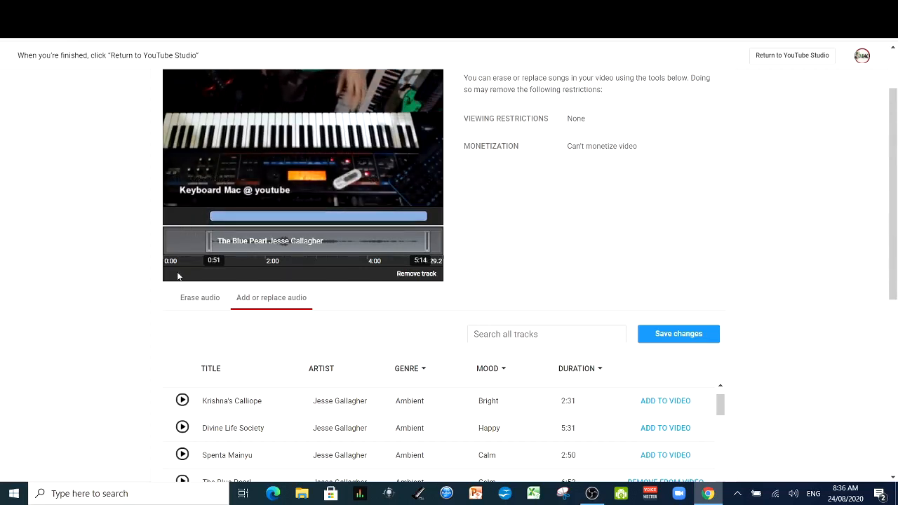
Play and stop the preview with The Blue Pearl spanning about 0:23 to 5:29
{"action": "left_click", "coordinate": [302, 140]}
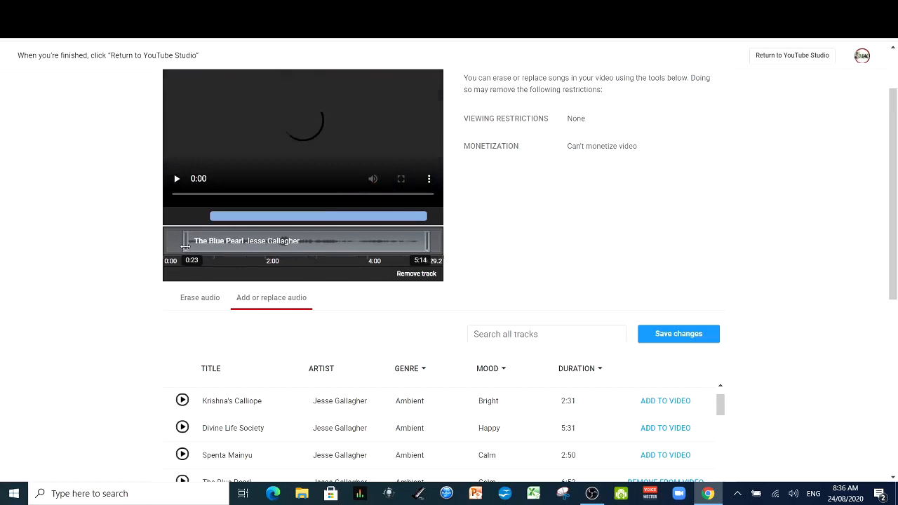
{"action": "left_click", "coordinate": [177, 179]}
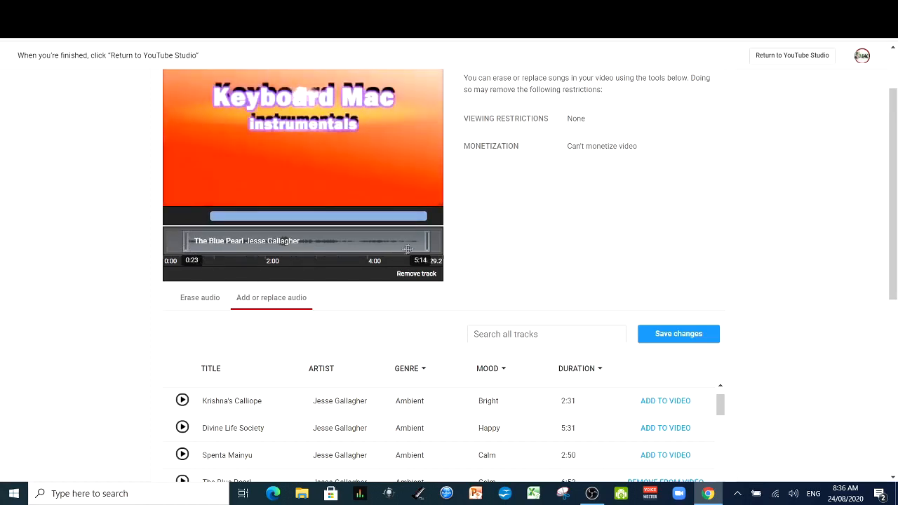
{"action": "mouse_move", "coordinate": [442, 248]}
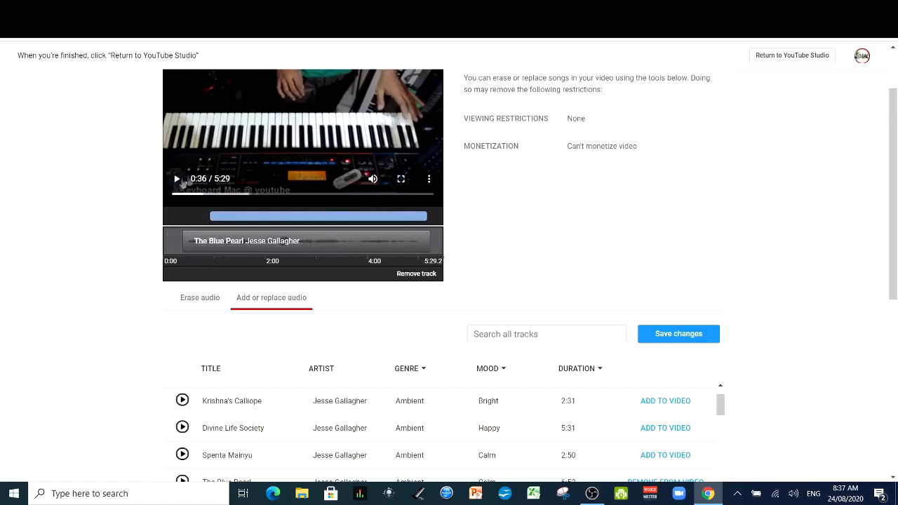
{"action": "mouse_move", "coordinate": [400, 195]}
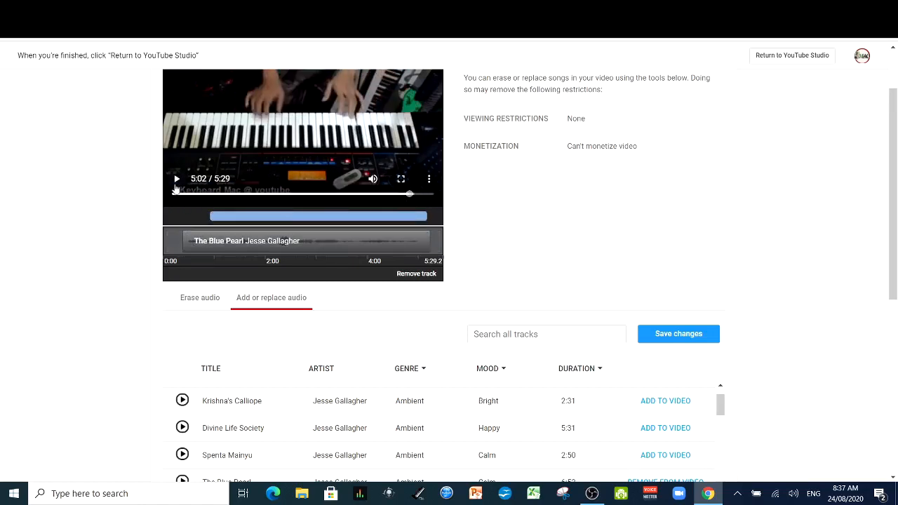
{"action": "left_click", "coordinate": [176, 179]}
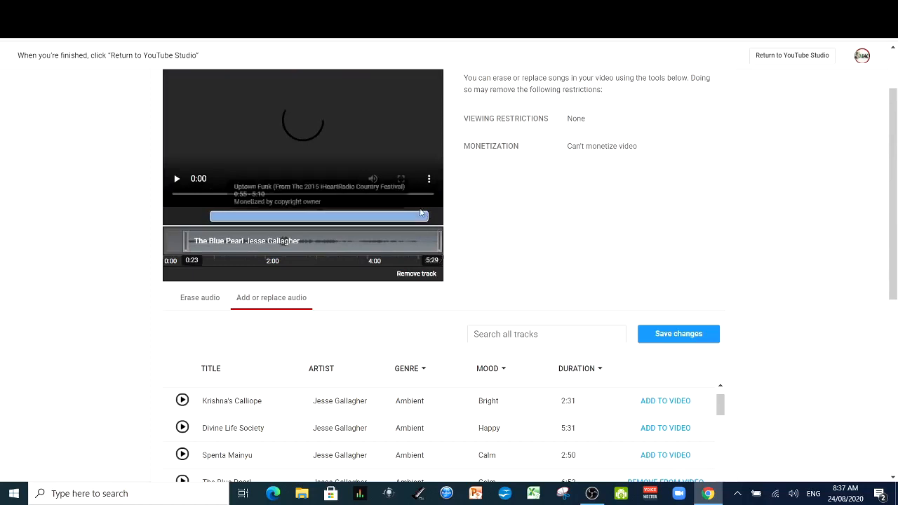
Play the preview and skip ahead to about 5:18
{"action": "left_click", "coordinate": [177, 178]}
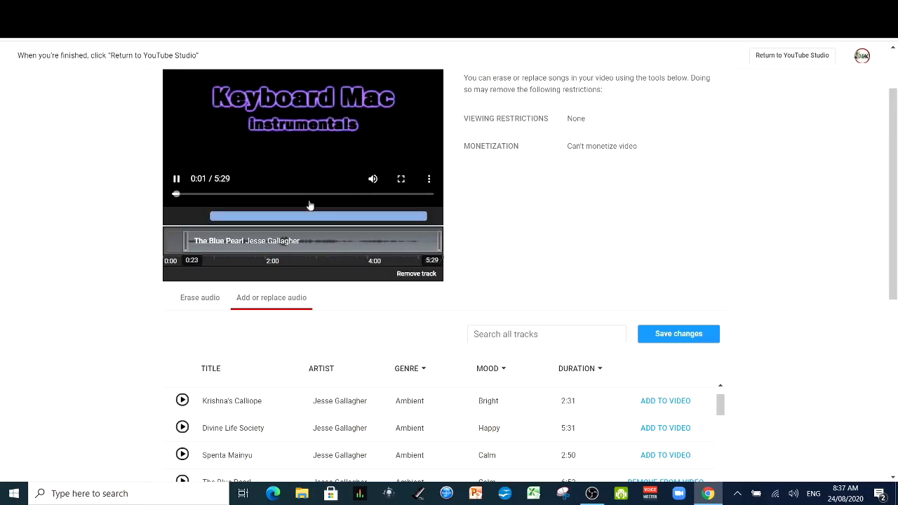
{"action": "left_click_drag", "start_coordinate": [176, 195], "coordinate": [413, 194]}
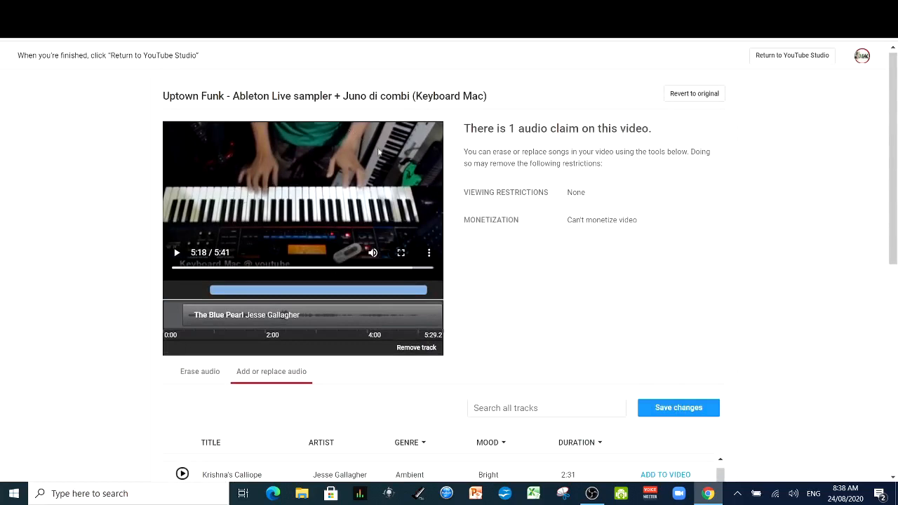
{"action": "mouse_move", "coordinate": [892, 129]}
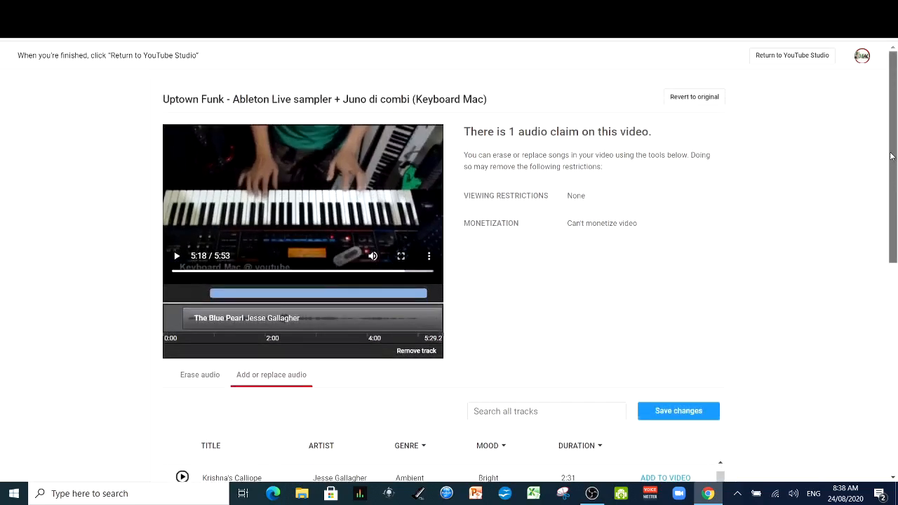
{"action": "scroll", "scroll_direction": "down", "scroll_amount": 3}
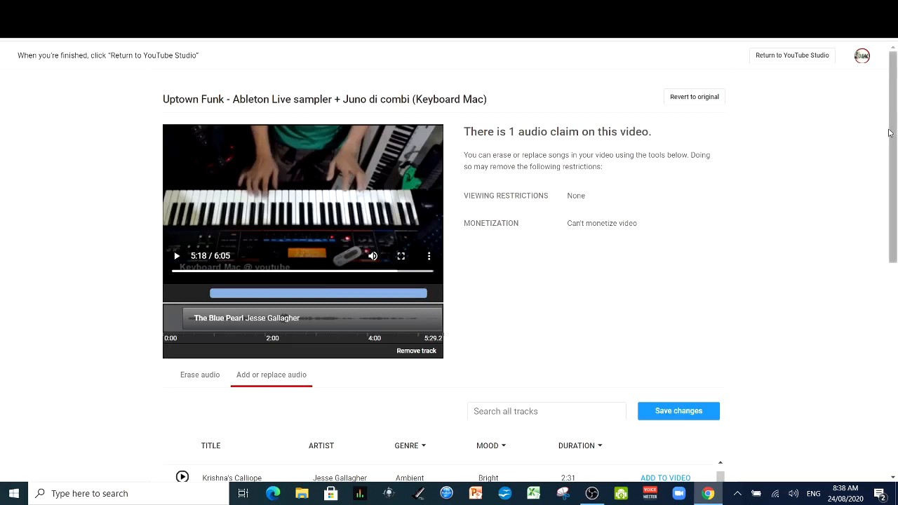
{"action": "mouse_move", "coordinate": [783, 164]}
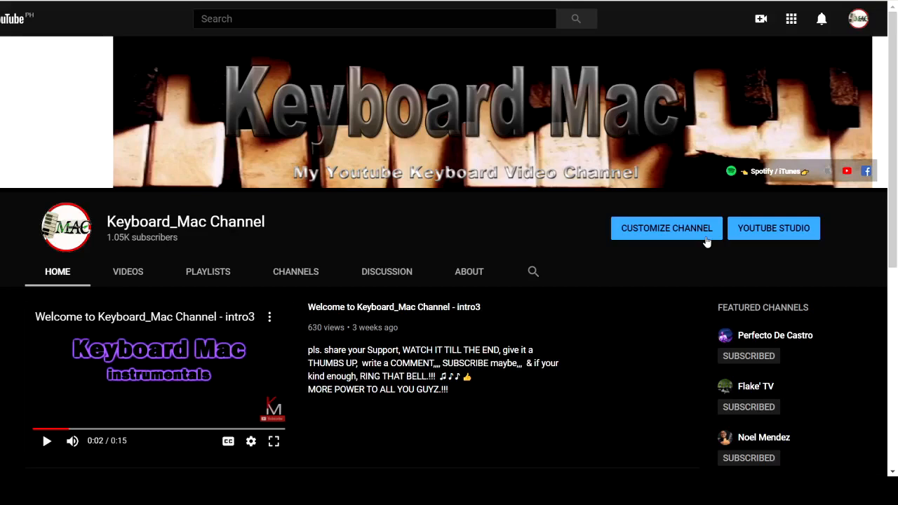
{"action": "mouse_move", "coordinate": [698, 239]}
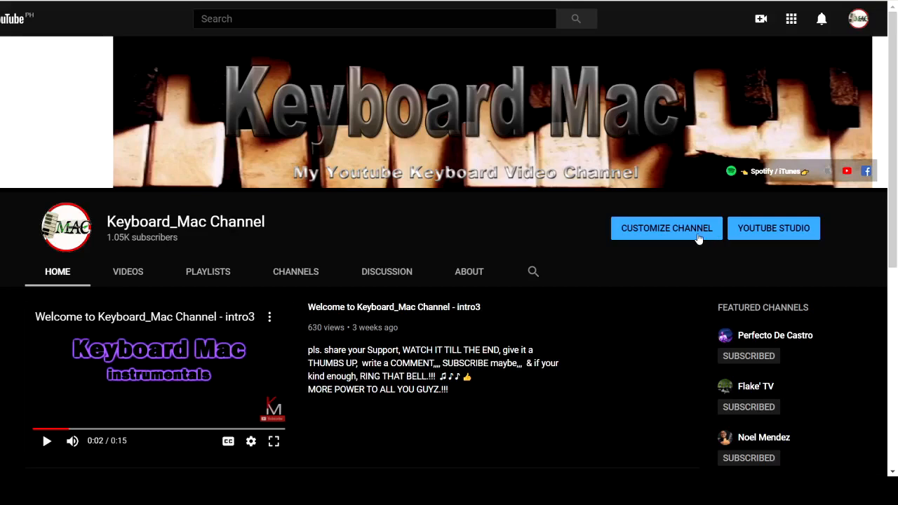
{"action": "mouse_move", "coordinate": [893, 103]}
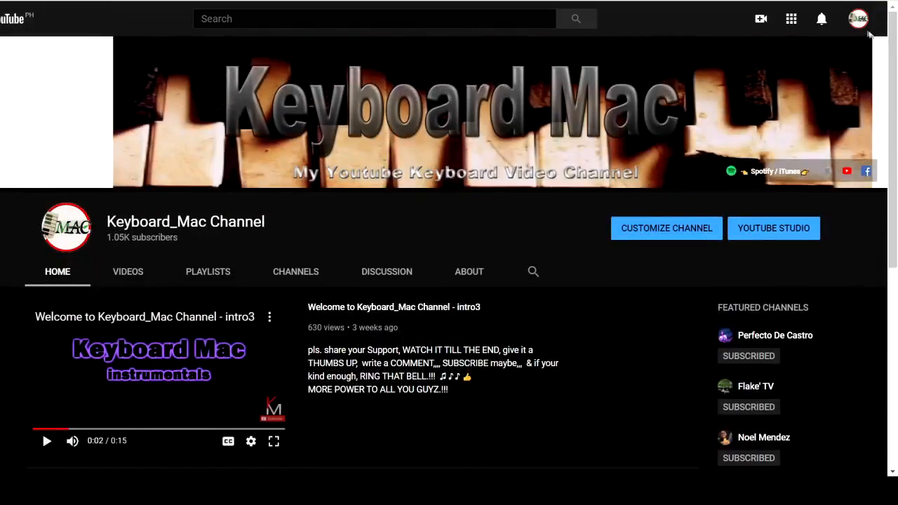
Choose YouTube Studio from the account menu on the Keyboard_Mac channel page
{"action": "left_click", "coordinate": [862, 18]}
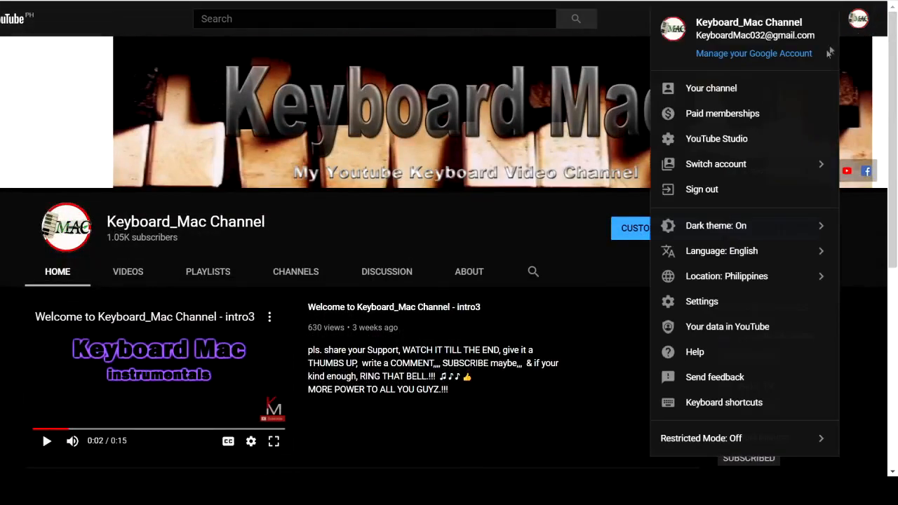
{"action": "left_click", "coordinate": [566, 158]}
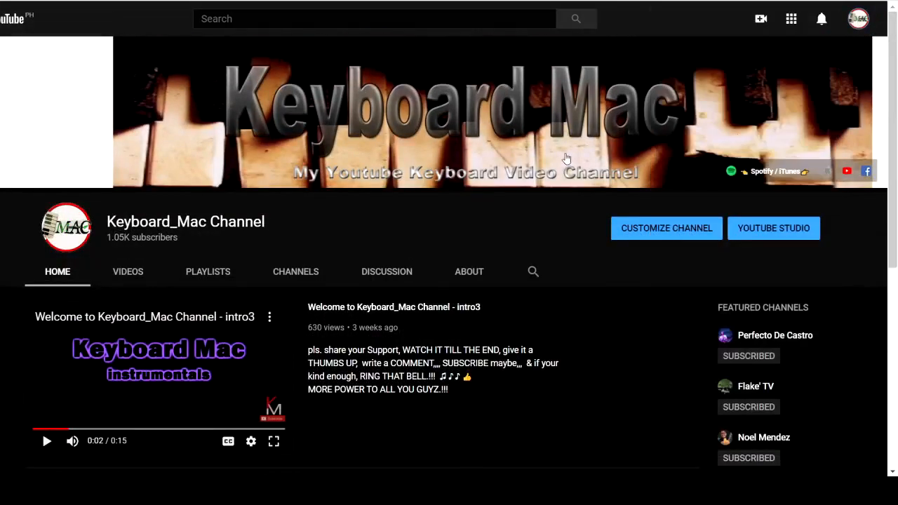
{"action": "left_click", "coordinate": [774, 228]}
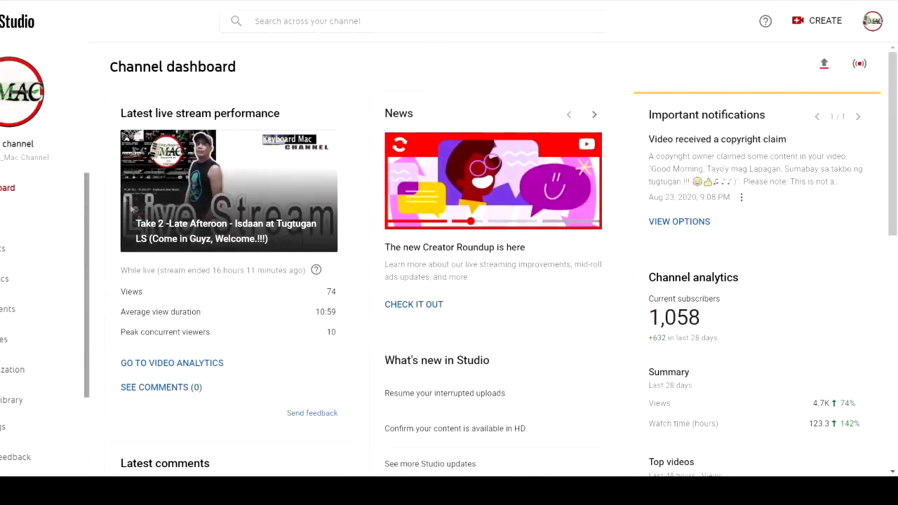
{"action": "mouse_move", "coordinate": [475, 130]}
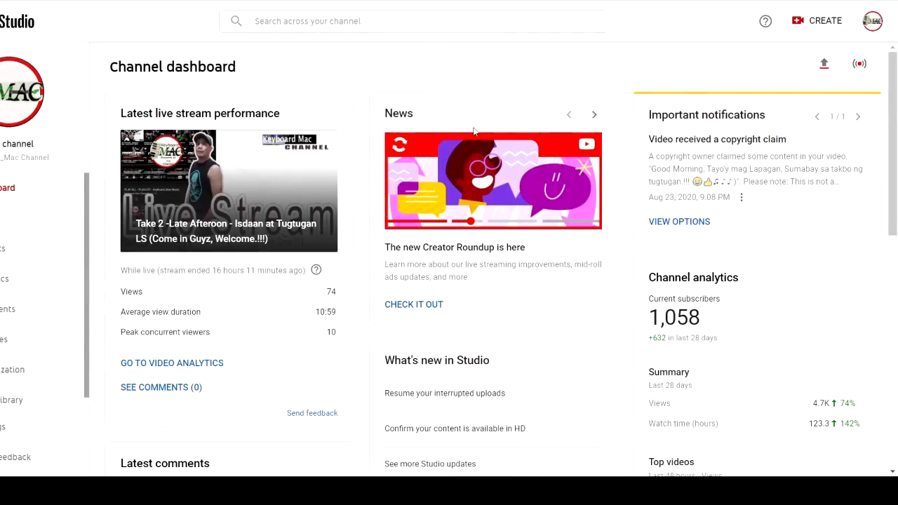
{"action": "mouse_move", "coordinate": [581, 295]}
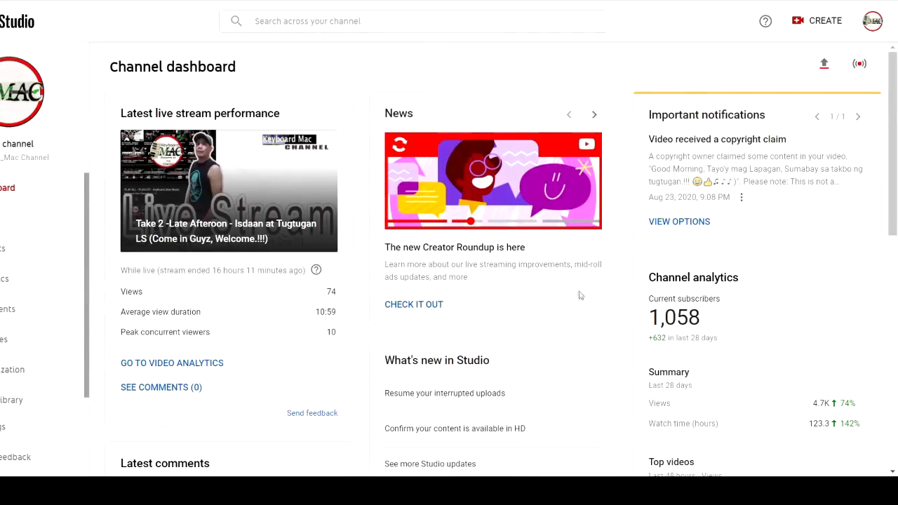
{"action": "mouse_move", "coordinate": [660, 82]}
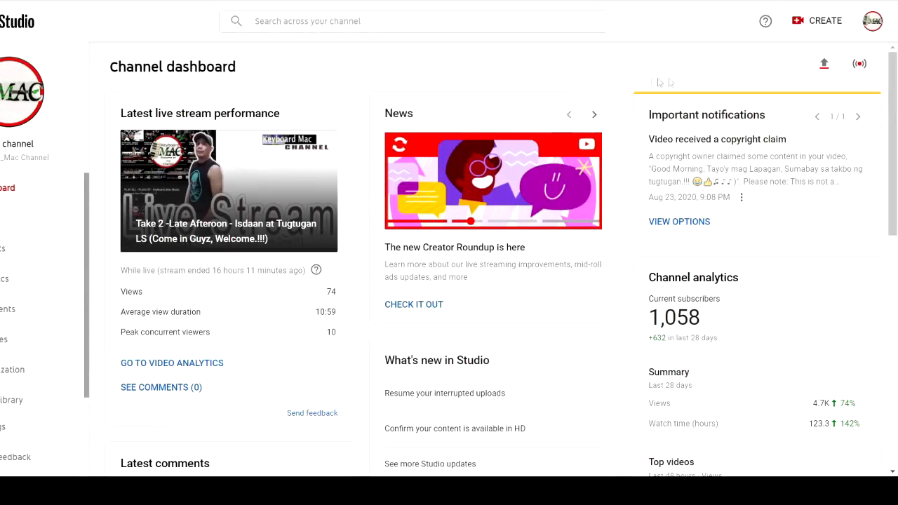
{"action": "mouse_move", "coordinate": [714, 71]}
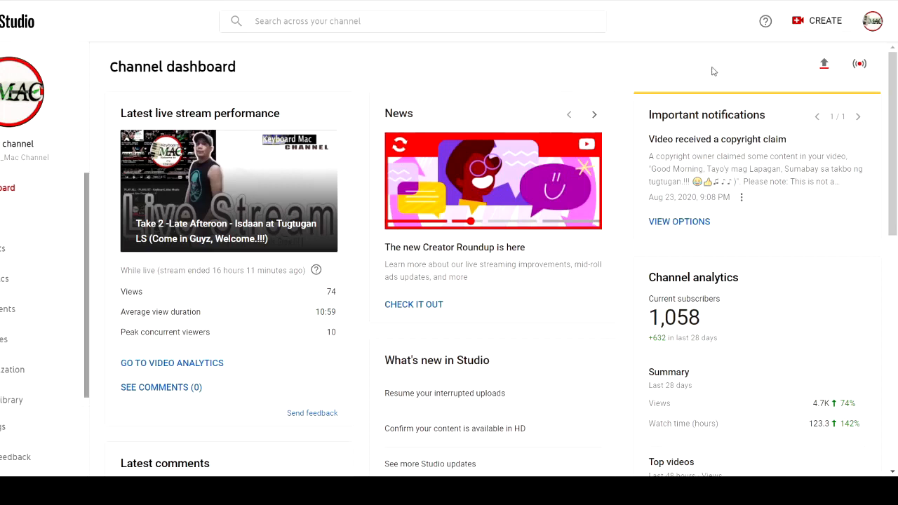
{"action": "mouse_move", "coordinate": [692, 70]}
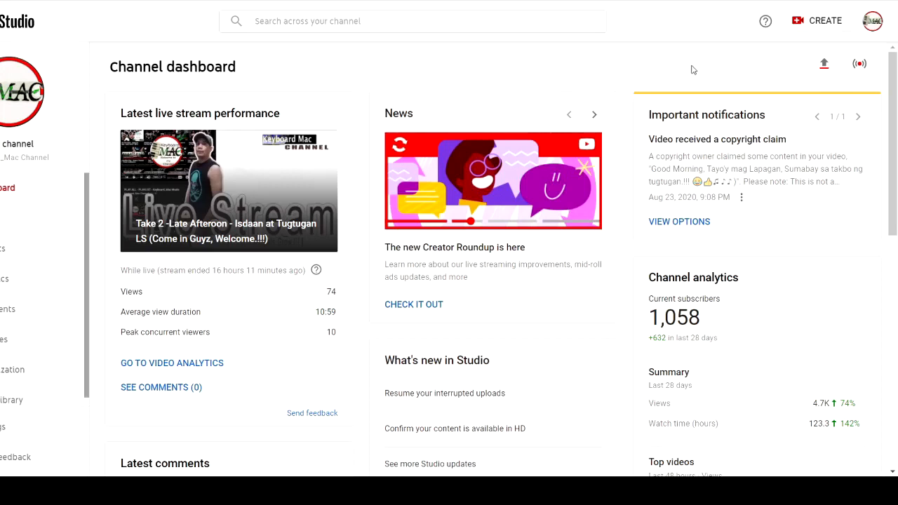
{"action": "mouse_move", "coordinate": [657, 168]}
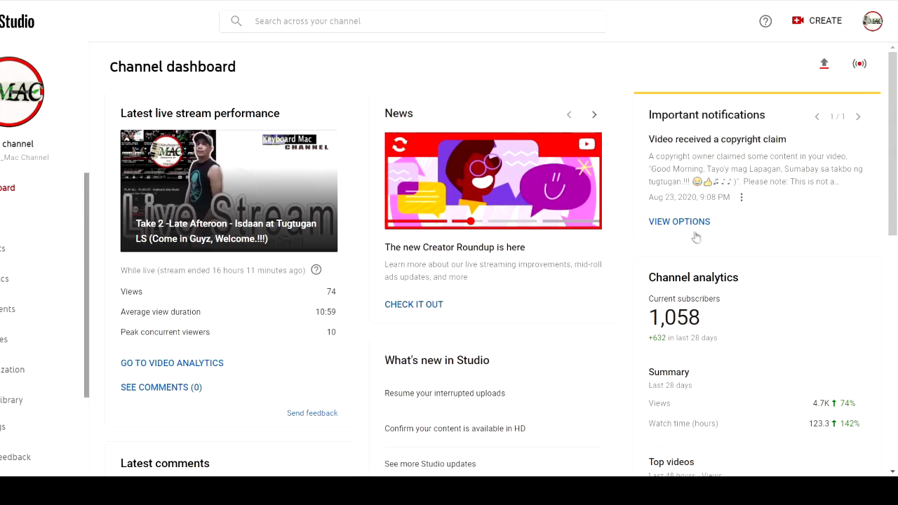
{"action": "mouse_move", "coordinate": [699, 251]}
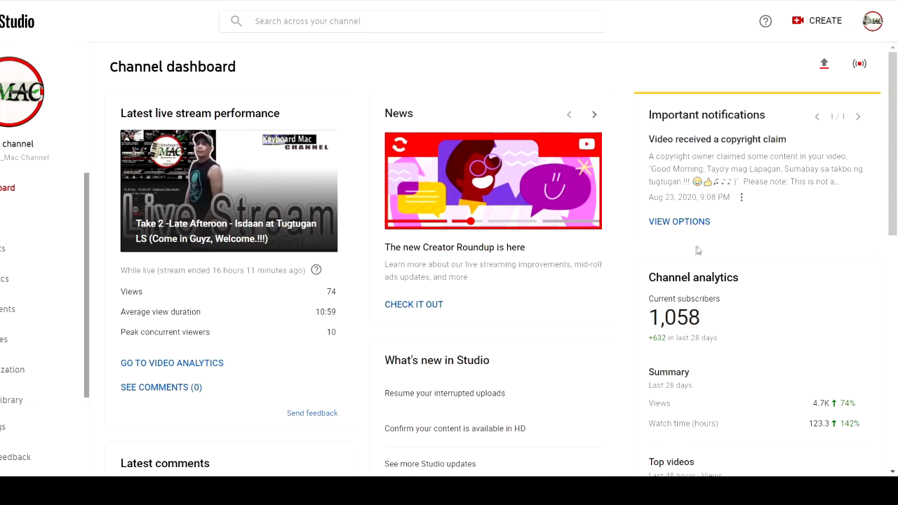
{"action": "mouse_move", "coordinate": [695, 227]}
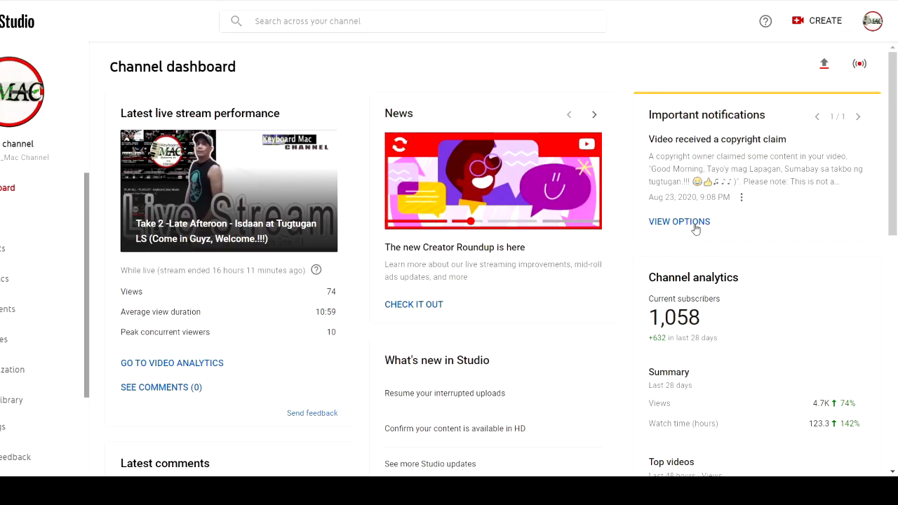
View the copyright claim options for the Good Morning live-stream video from the dashboard notification
{"action": "left_click", "coordinate": [679, 222]}
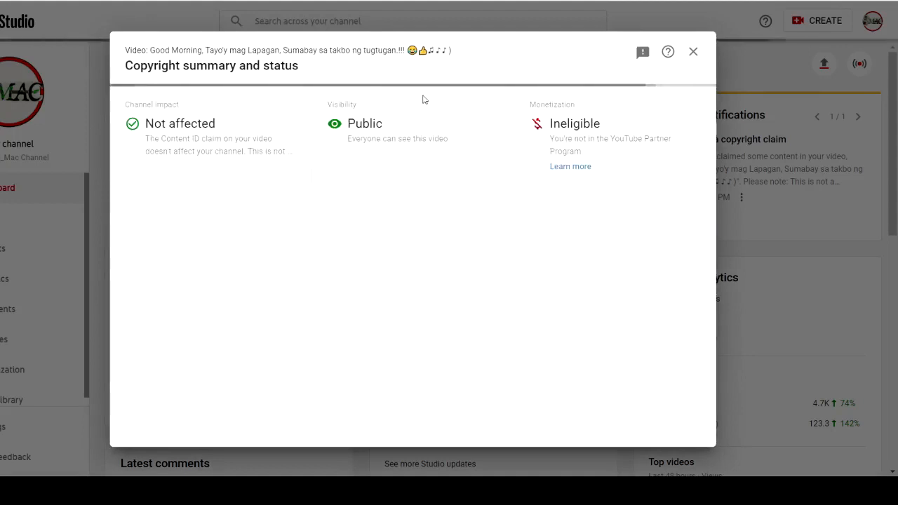
{"action": "mouse_move", "coordinate": [384, 154]}
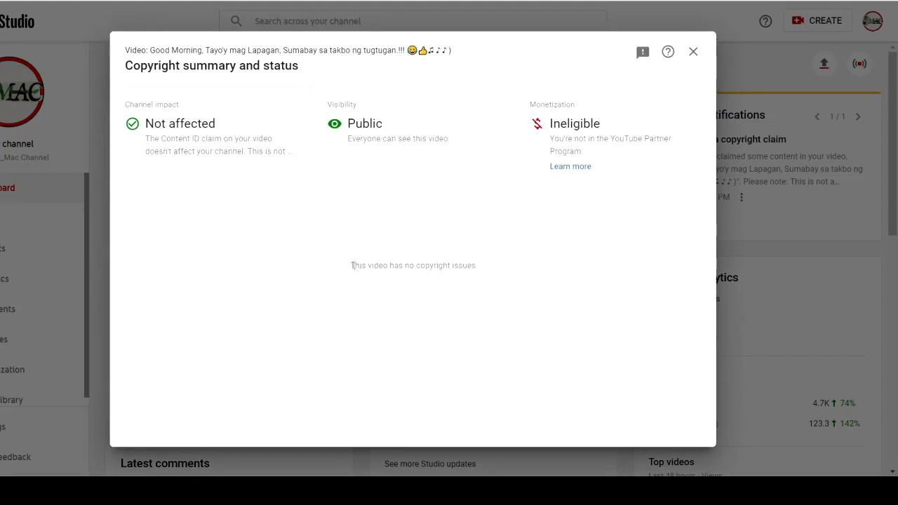
{"action": "mouse_move", "coordinate": [383, 238]}
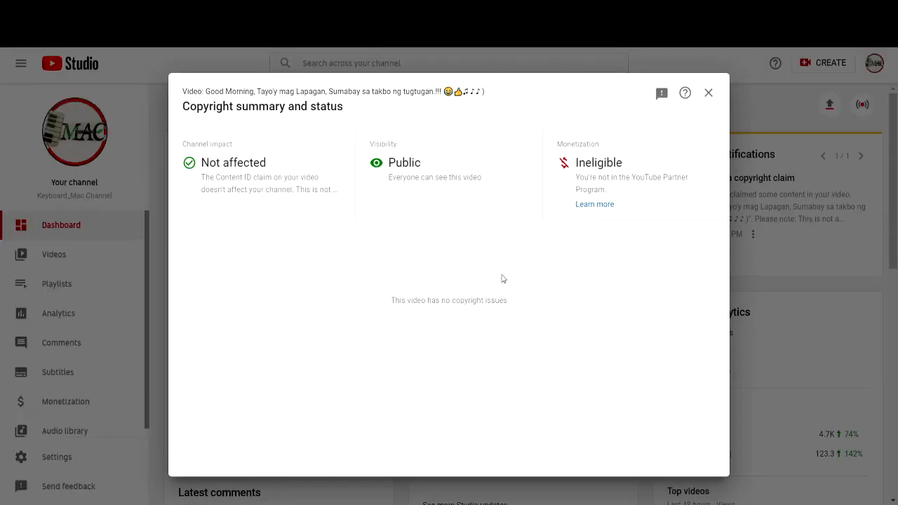
{"action": "mouse_move", "coordinate": [517, 286]}
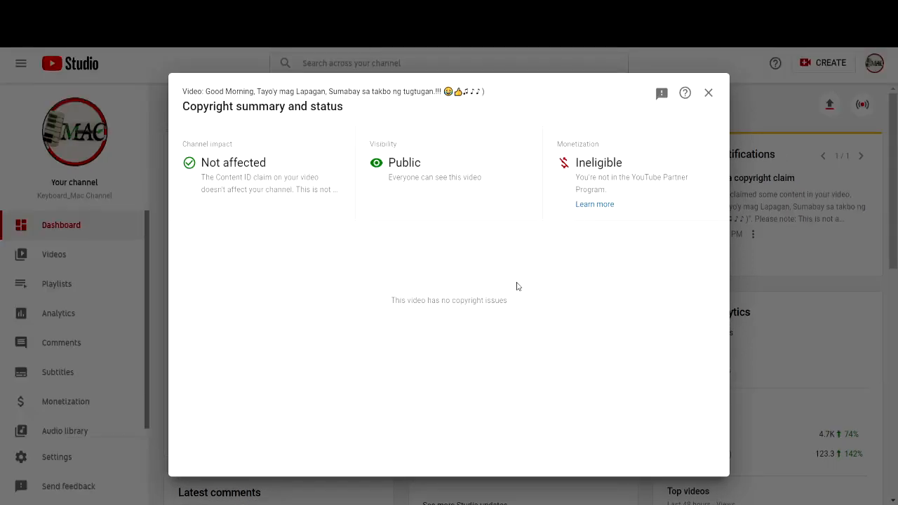
{"action": "mouse_move", "coordinate": [390, 327]}
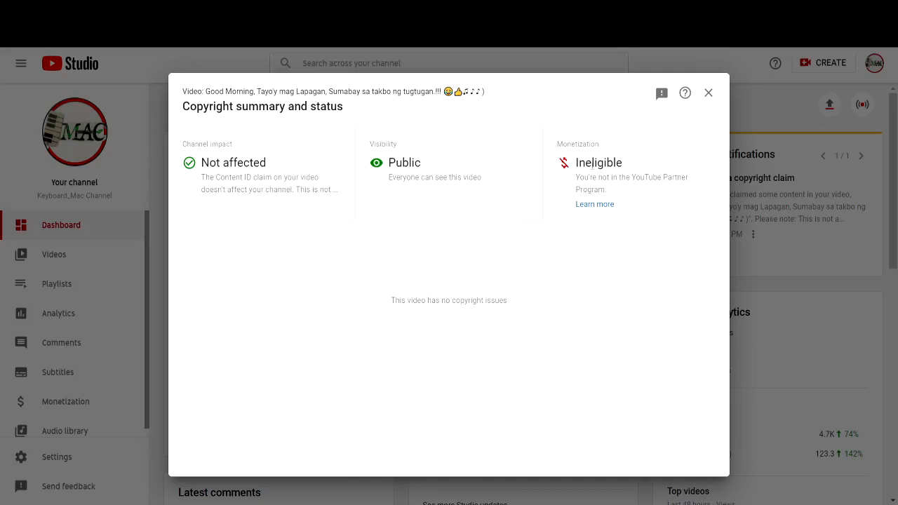
{"action": "mouse_move", "coordinate": [391, 310]}
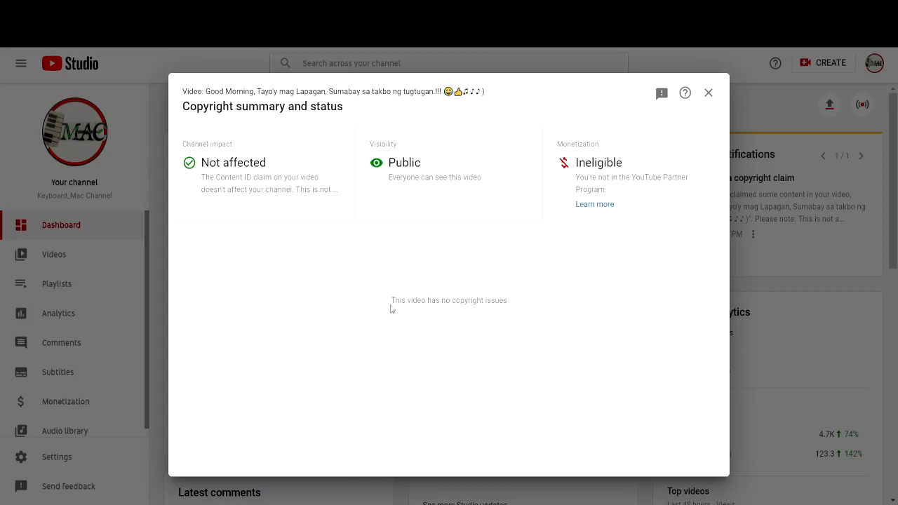
{"action": "mouse_move", "coordinate": [509, 288]}
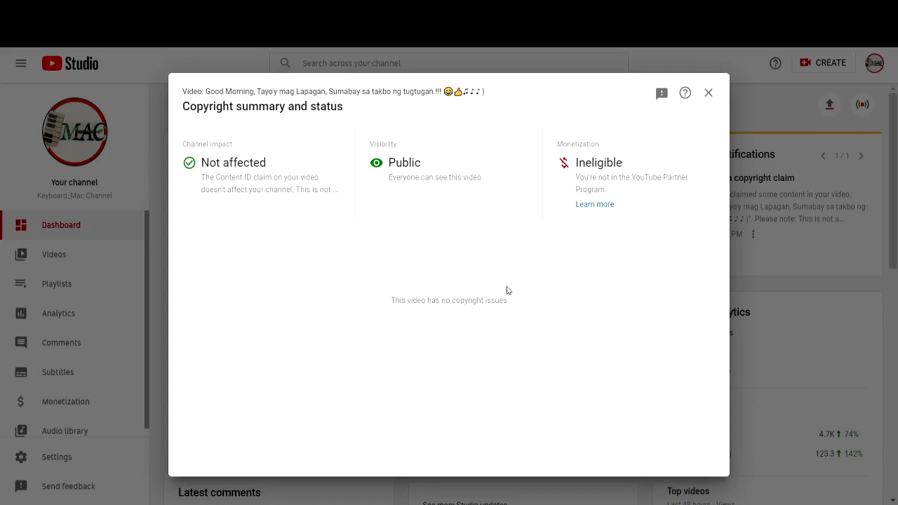
{"action": "mouse_move", "coordinate": [541, 285]}
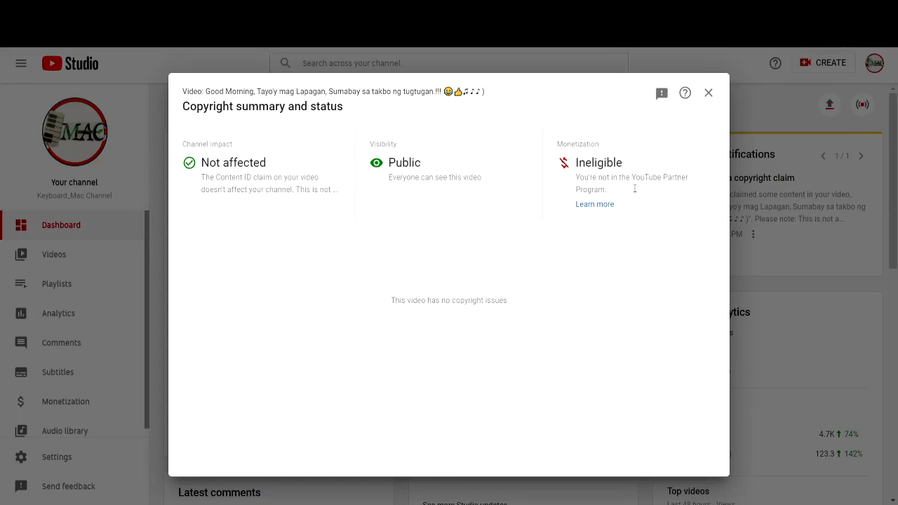
{"action": "mouse_move", "coordinate": [431, 115]}
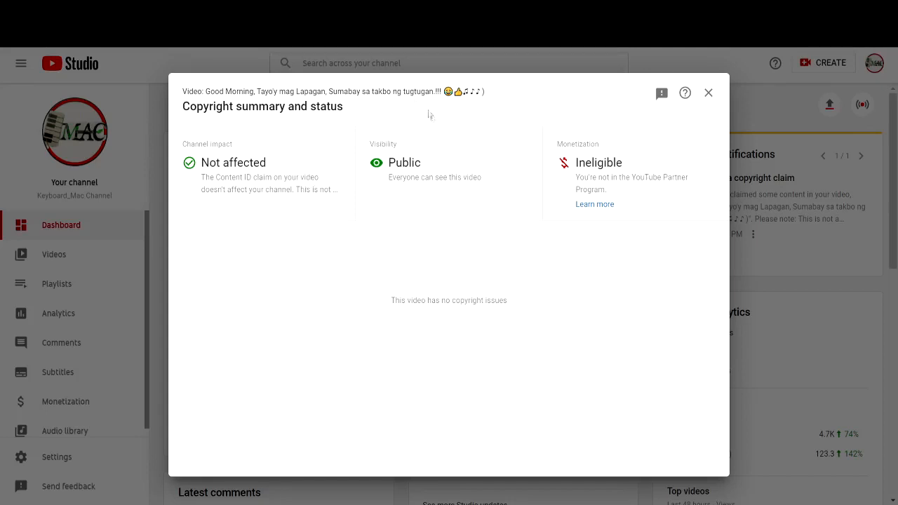
{"action": "mouse_move", "coordinate": [333, 161]}
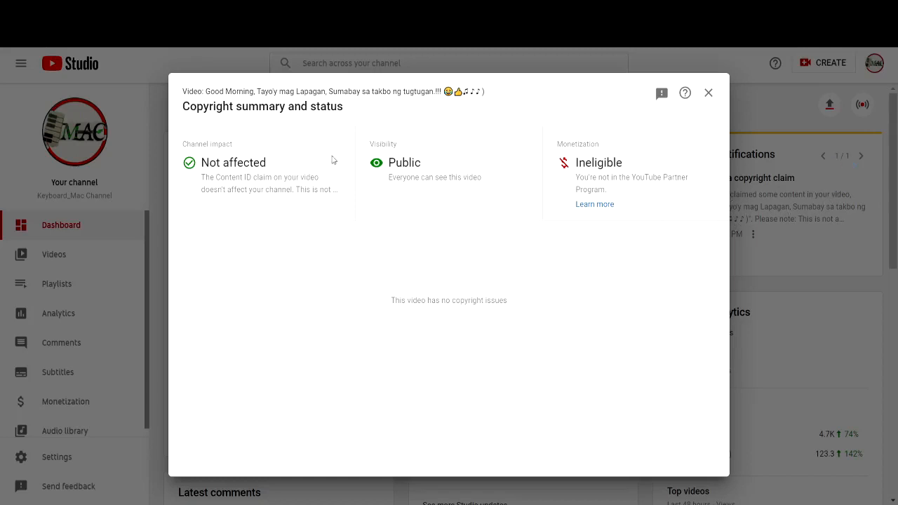
{"action": "mouse_move", "coordinate": [709, 93]}
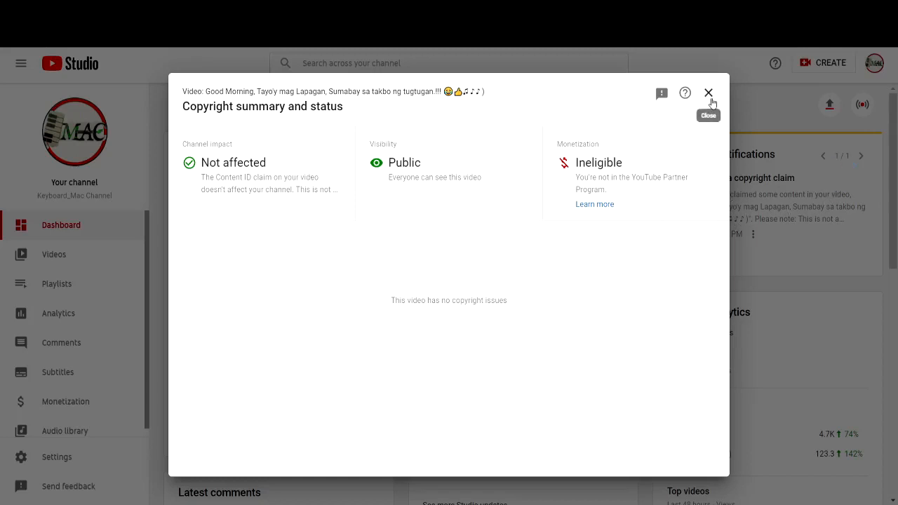
Close the Good Morning video's copyright summary after confirming it has no copyright issues
{"action": "left_click", "coordinate": [709, 92]}
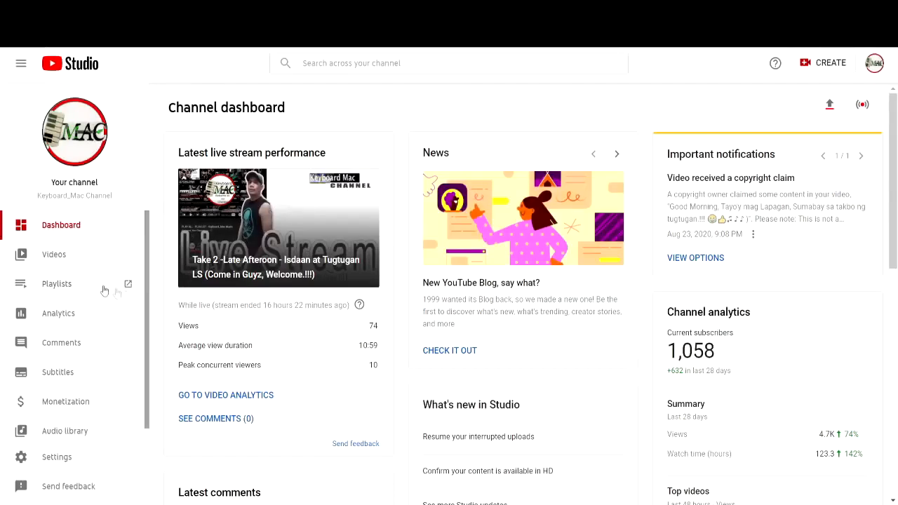
{"action": "mouse_move", "coordinate": [64, 261]}
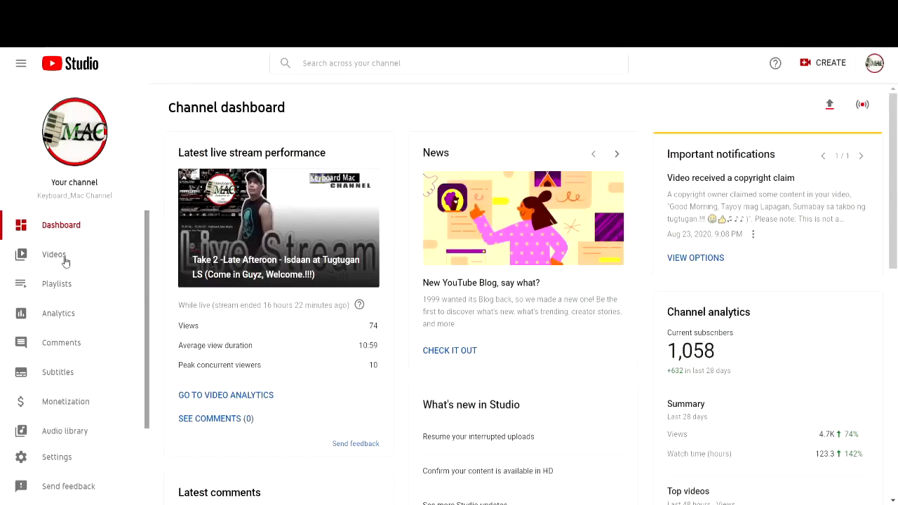
Show the Live tab of Channel videos to list the live stream replays
{"action": "left_click", "coordinate": [54, 255]}
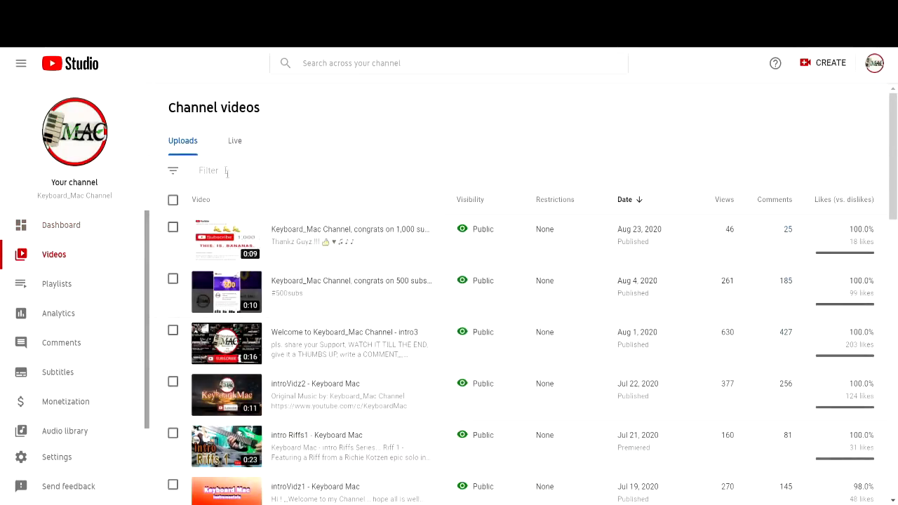
{"action": "mouse_move", "coordinate": [236, 144]}
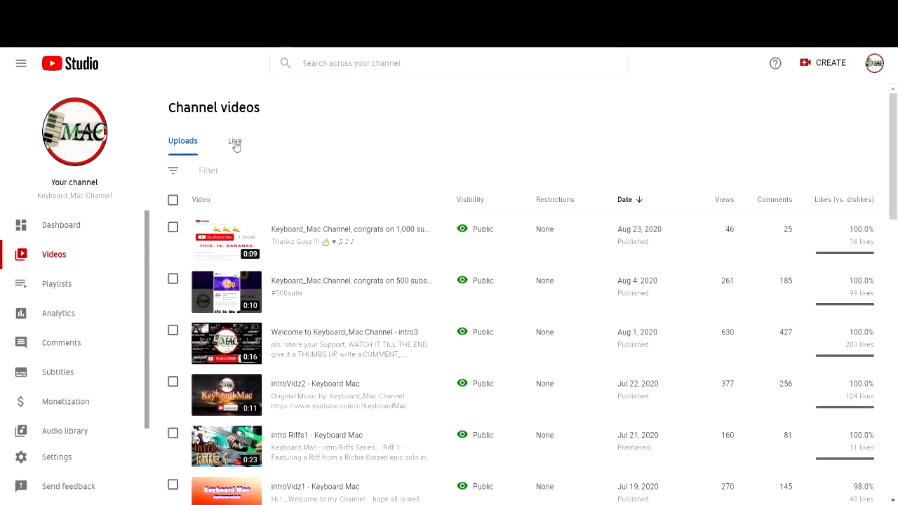
{"action": "left_click", "coordinate": [235, 141]}
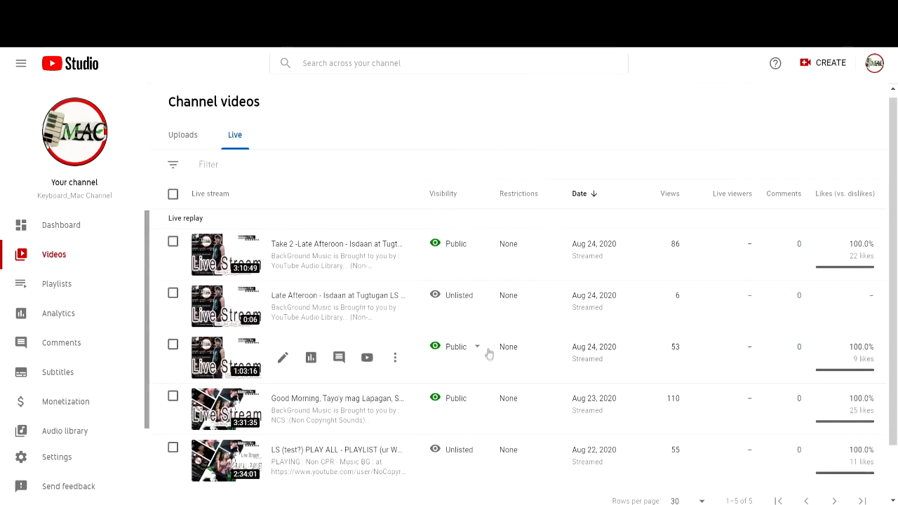
{"action": "mouse_move", "coordinate": [501, 342]}
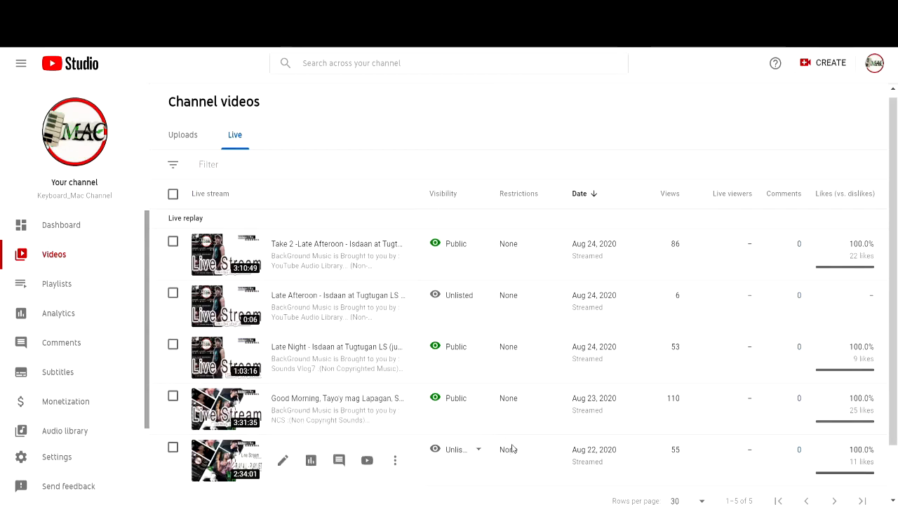
{"action": "mouse_move", "coordinate": [513, 338]}
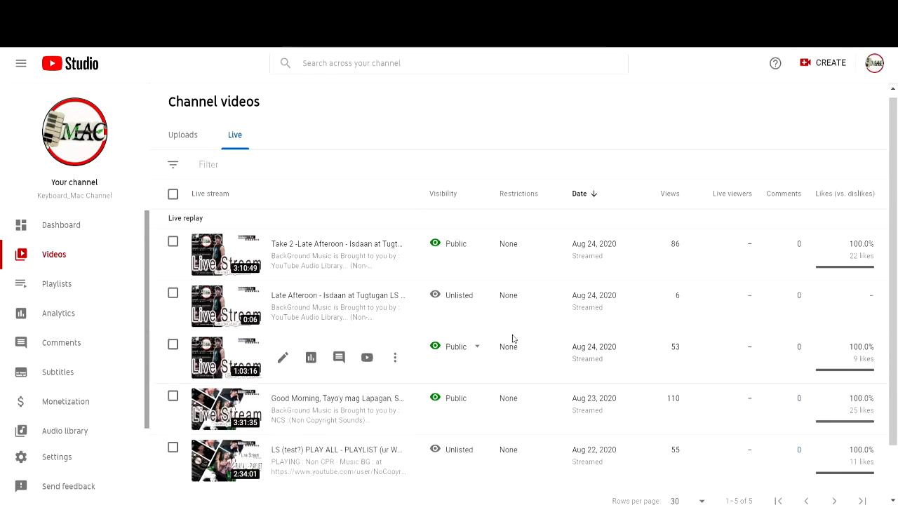
{"action": "mouse_move", "coordinate": [518, 362]}
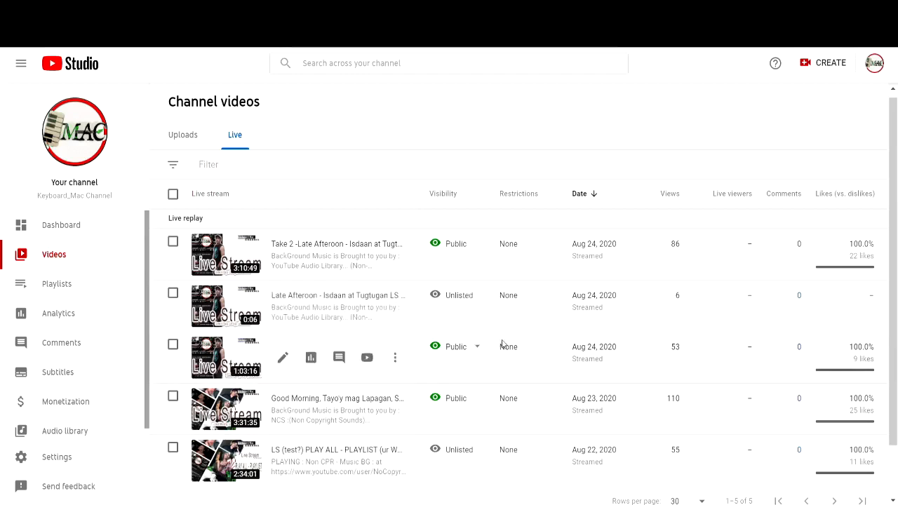
{"action": "mouse_move", "coordinate": [540, 354]}
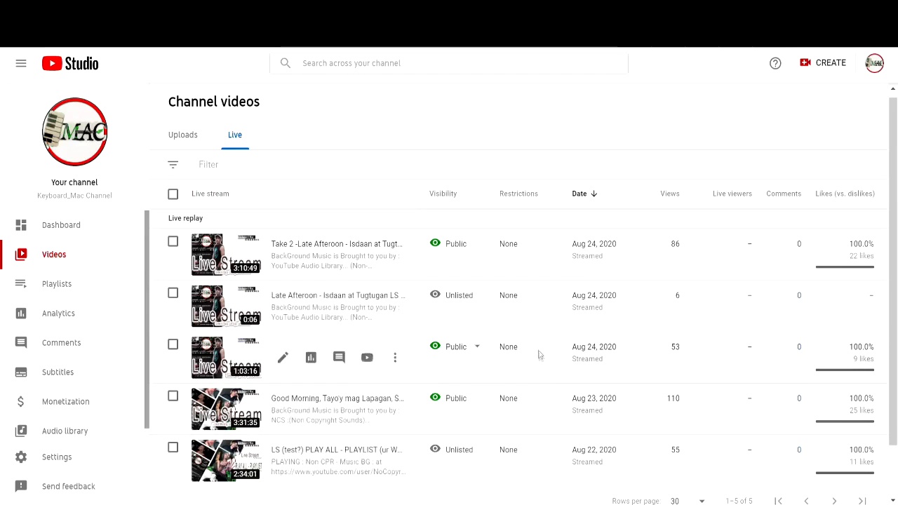
{"action": "mouse_move", "coordinate": [512, 347]}
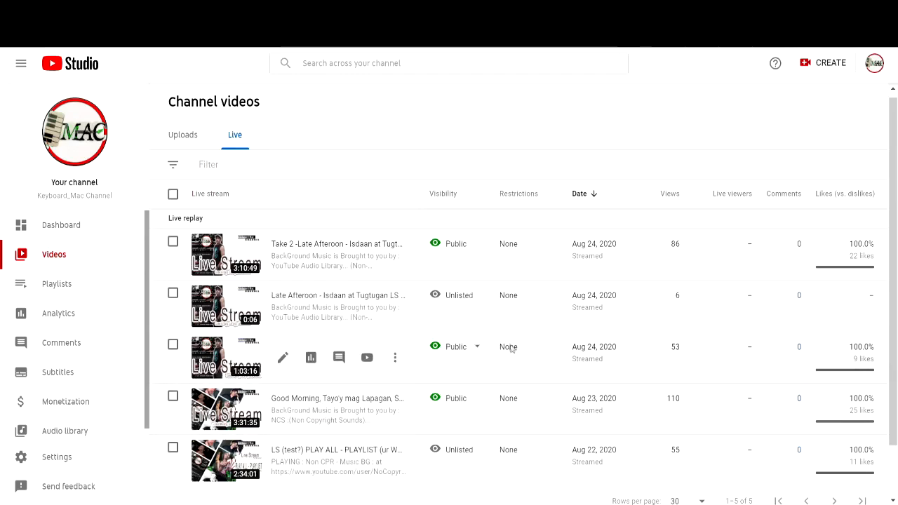
{"action": "mouse_move", "coordinate": [456, 347]}
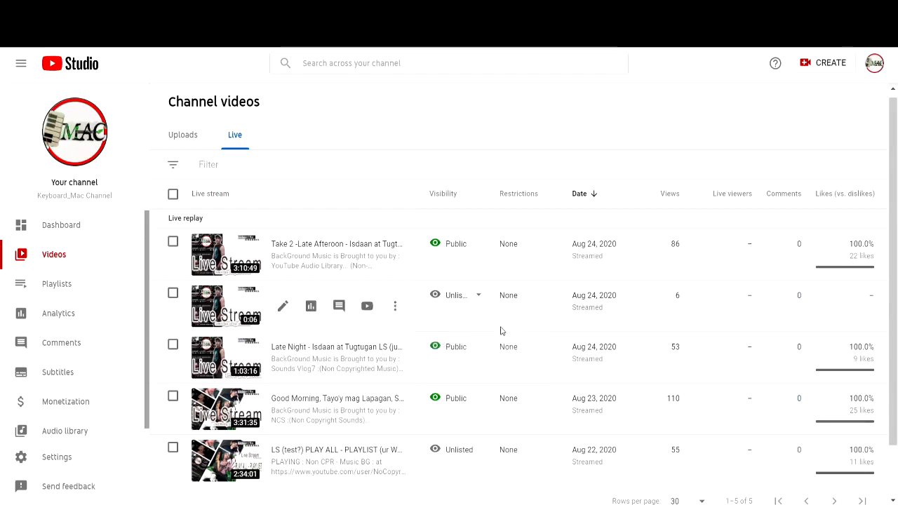
{"action": "mouse_move", "coordinate": [503, 326]}
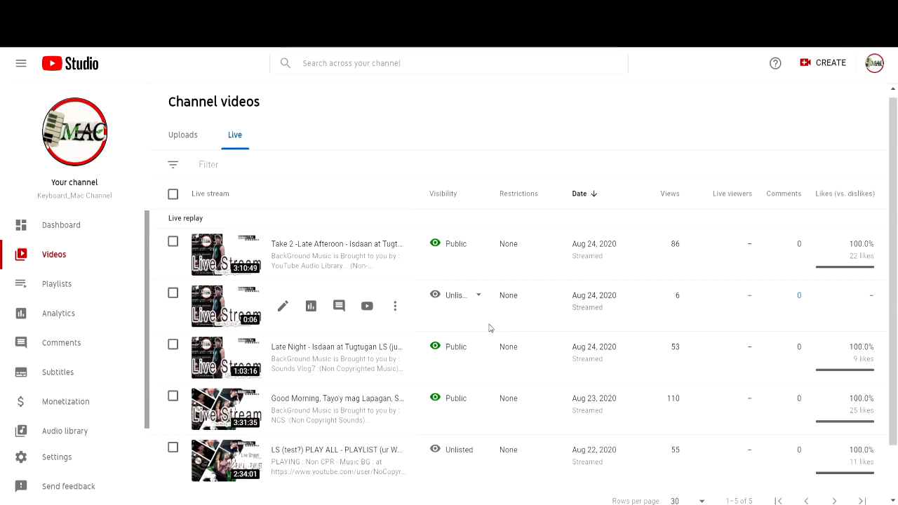
{"action": "mouse_move", "coordinate": [529, 325]}
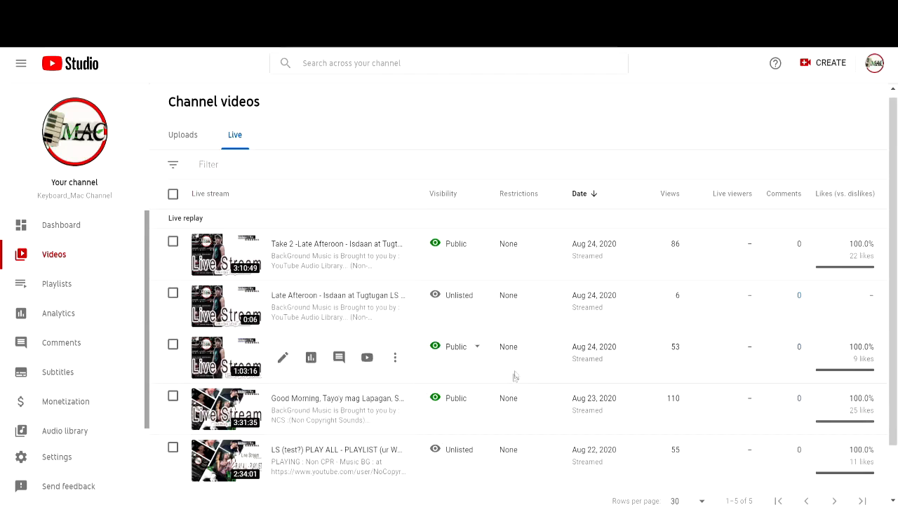
{"action": "mouse_move", "coordinate": [542, 356]}
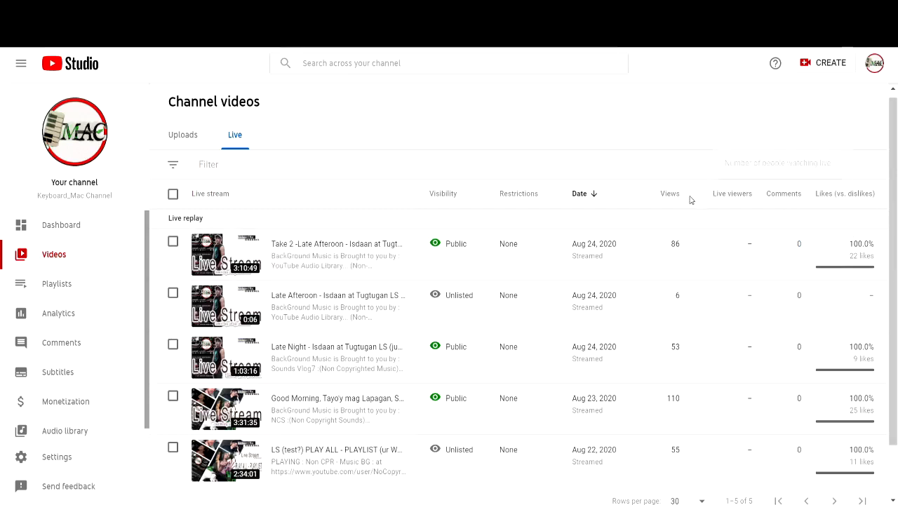
{"action": "mouse_move", "coordinate": [654, 149]}
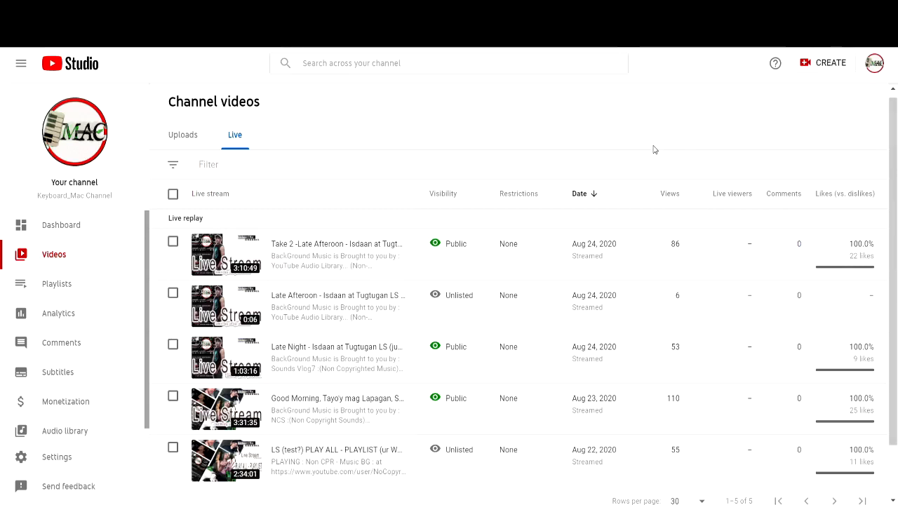
{"action": "scroll", "scroll_direction": "down", "scroll_amount": 3}
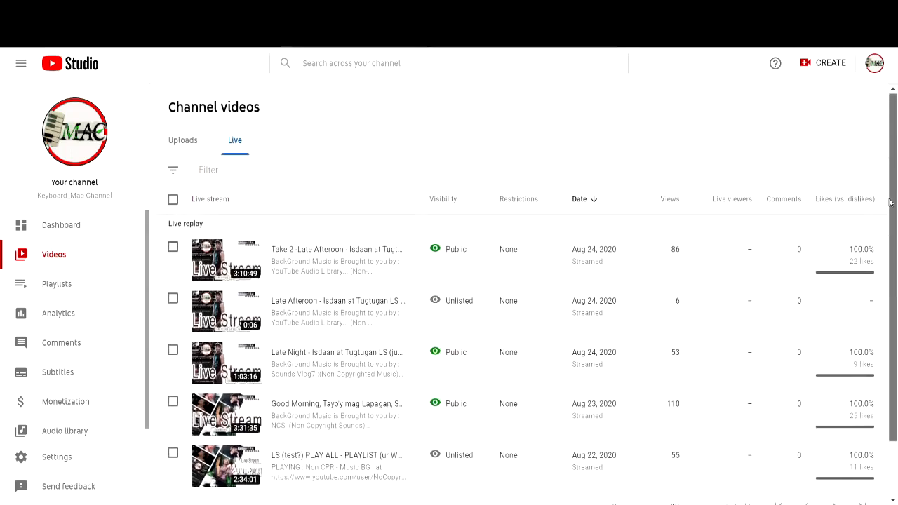
{"action": "scroll", "scroll_direction": "down", "scroll_amount": 3}
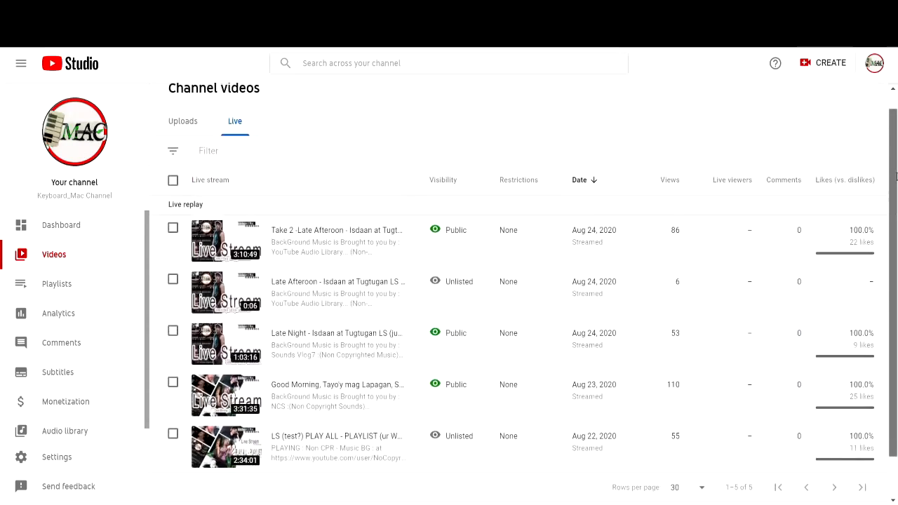
{"action": "scroll", "scroll_direction": "down", "scroll_amount": 3}
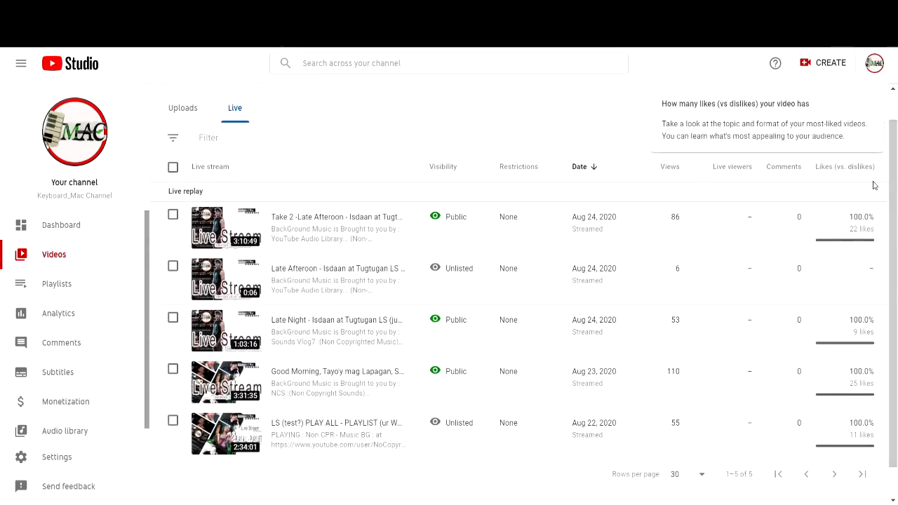
{"action": "mouse_move", "coordinate": [688, 146]}
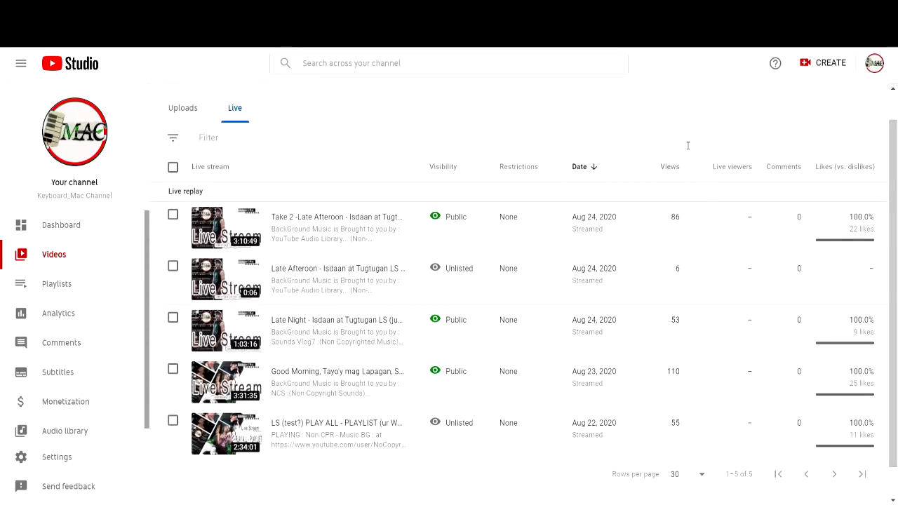